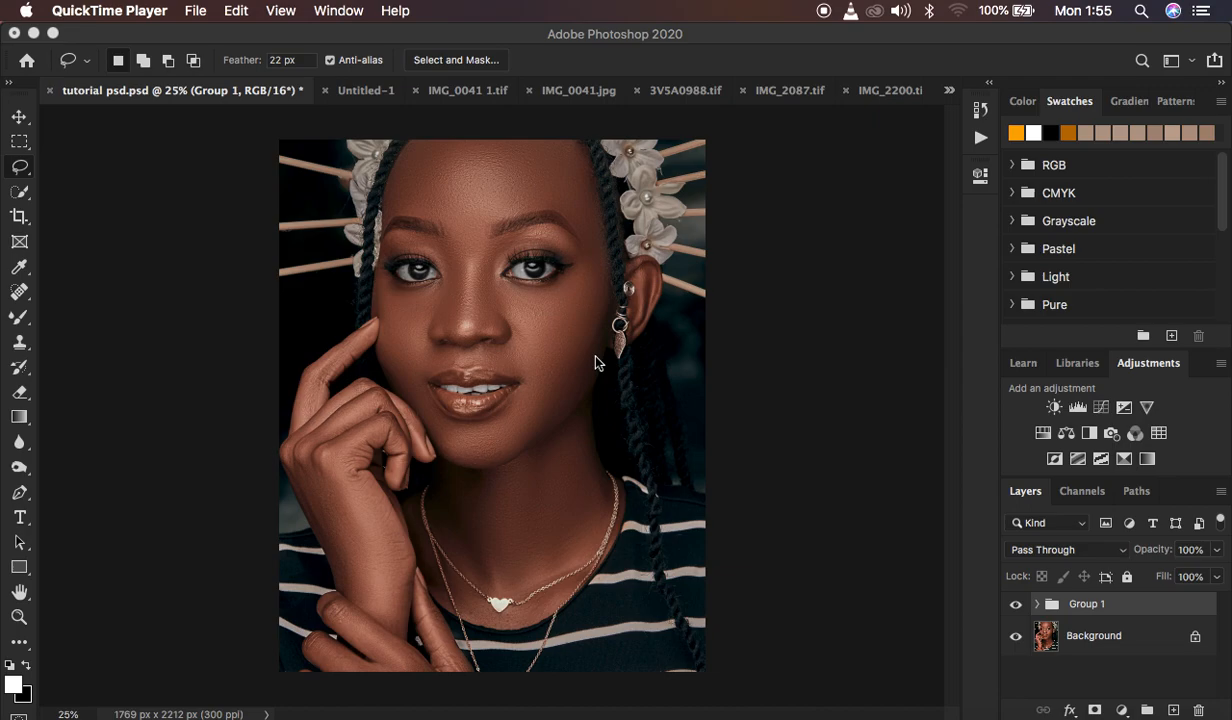
mouse_move(820, 491)
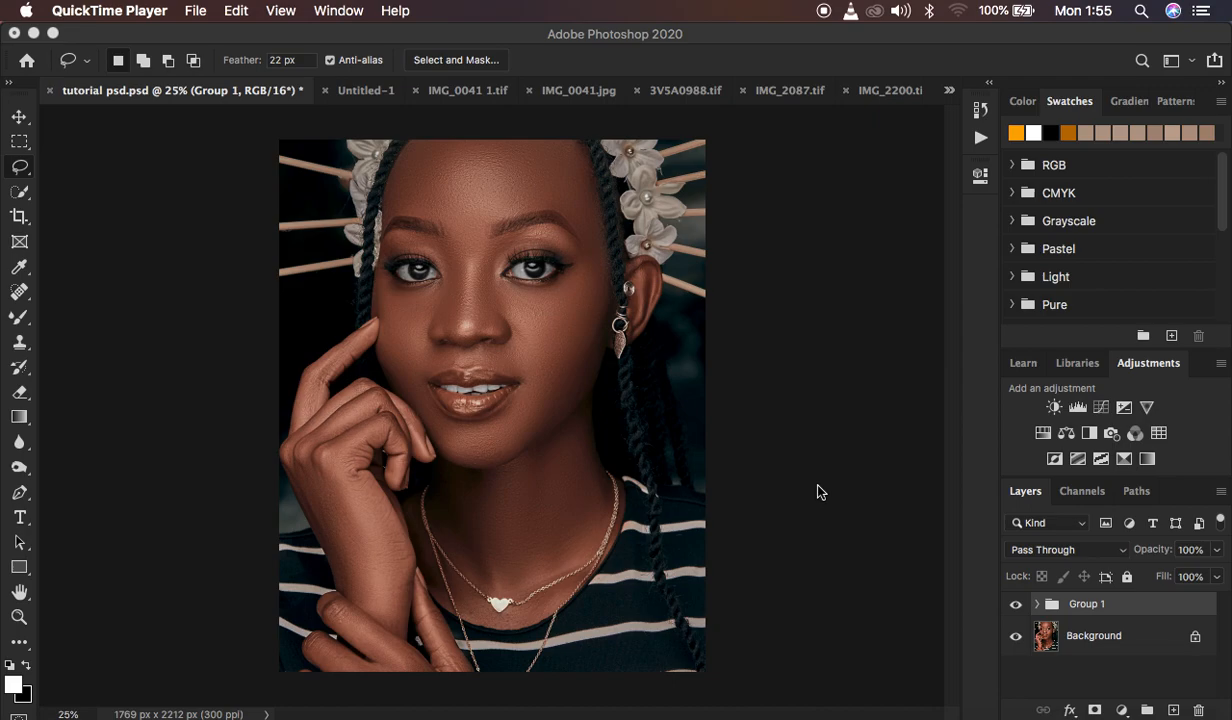
Bring Photoshop forward and toggle Group 1's visibility to compare the portrait.
click(1016, 604)
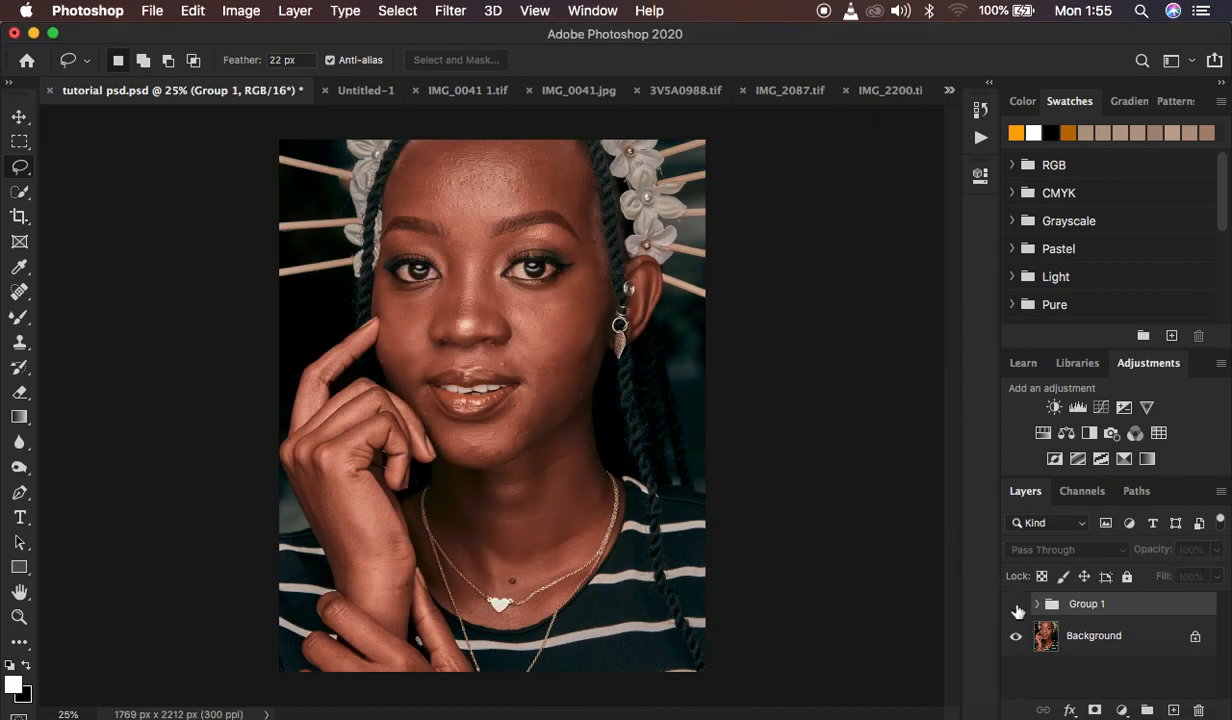
click(1016, 603)
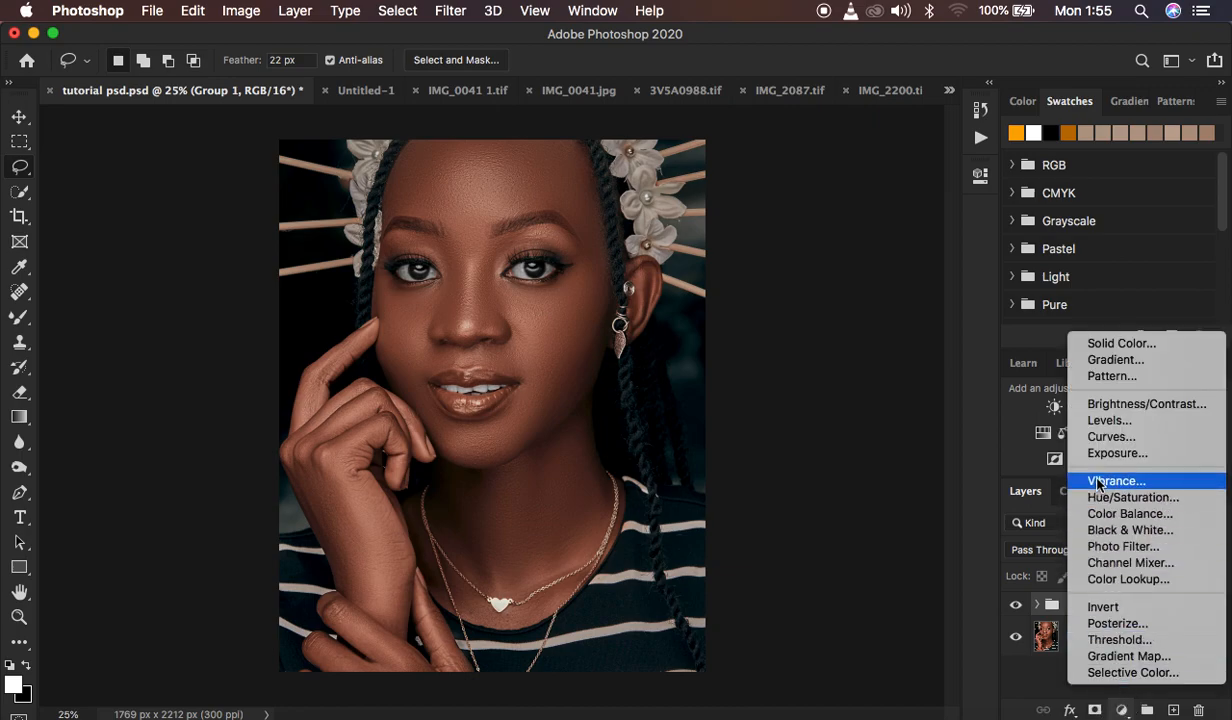
Add a Curves 1 adjustment layer above Group 1, leaving the curve straight.
click(1111, 436)
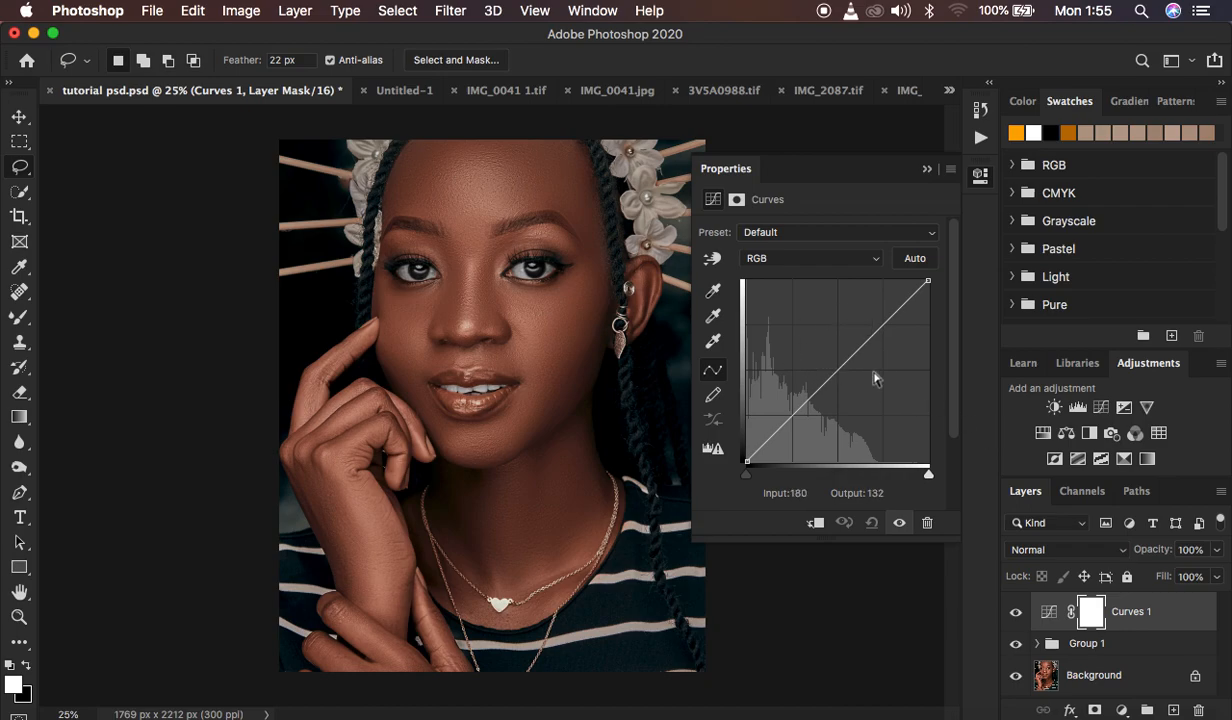
drag(875, 378, 828, 378)
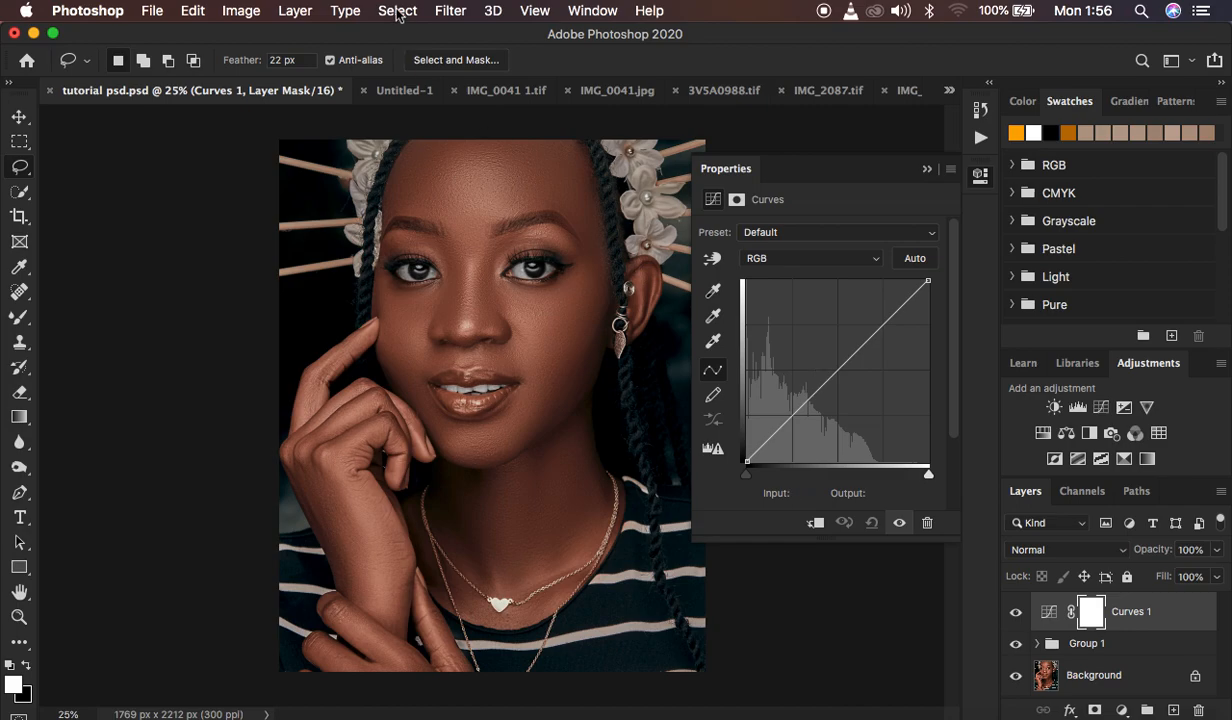
Open Color Range with Sampled Colors, Selection view and Quick Mask preview.
click(397, 11)
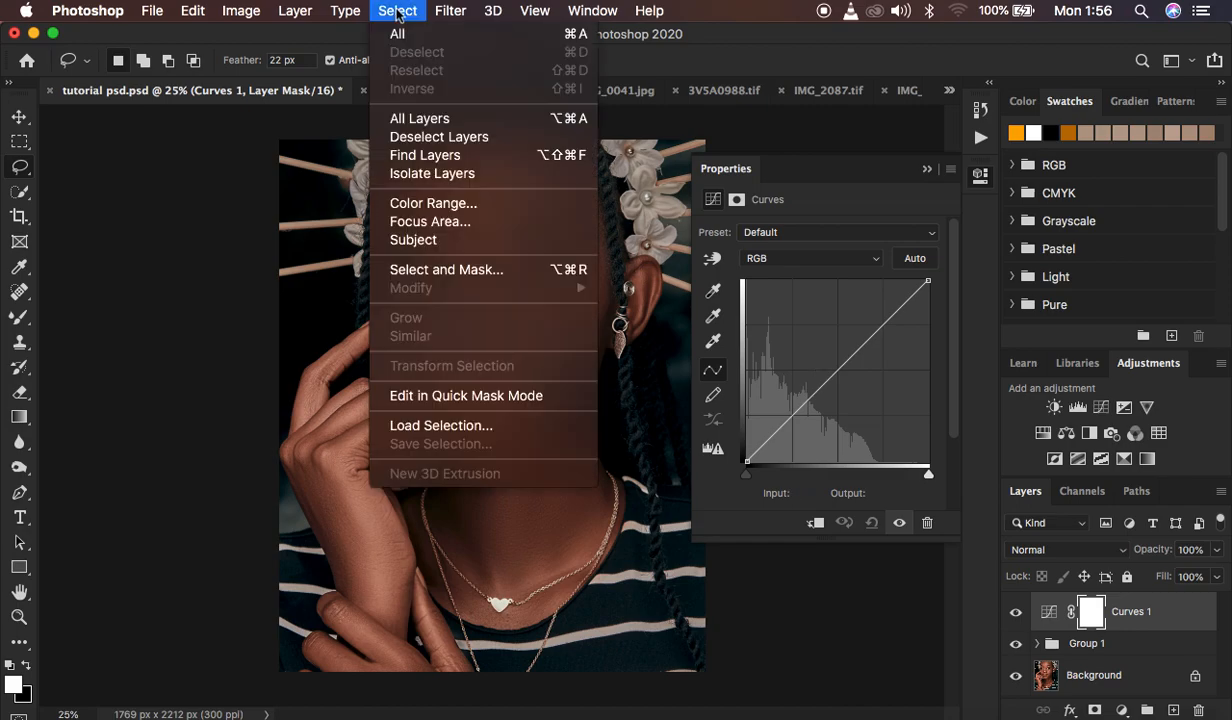
mouse_move(432, 173)
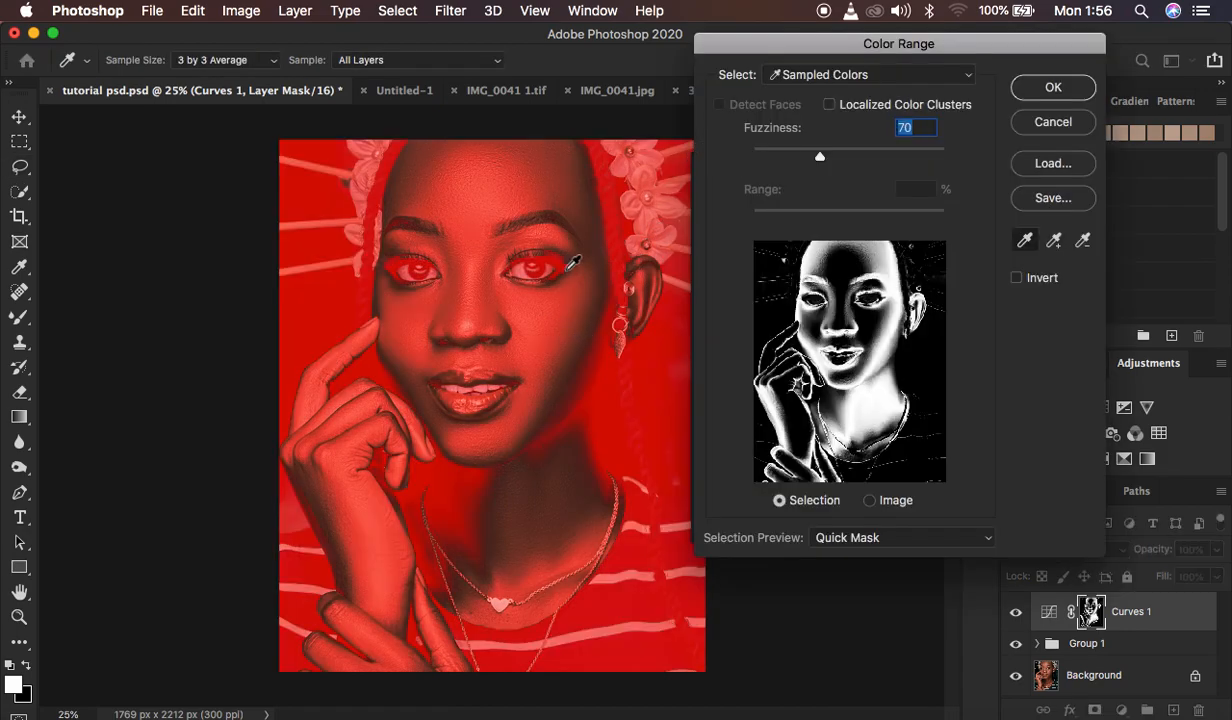
mouse_move(475, 292)
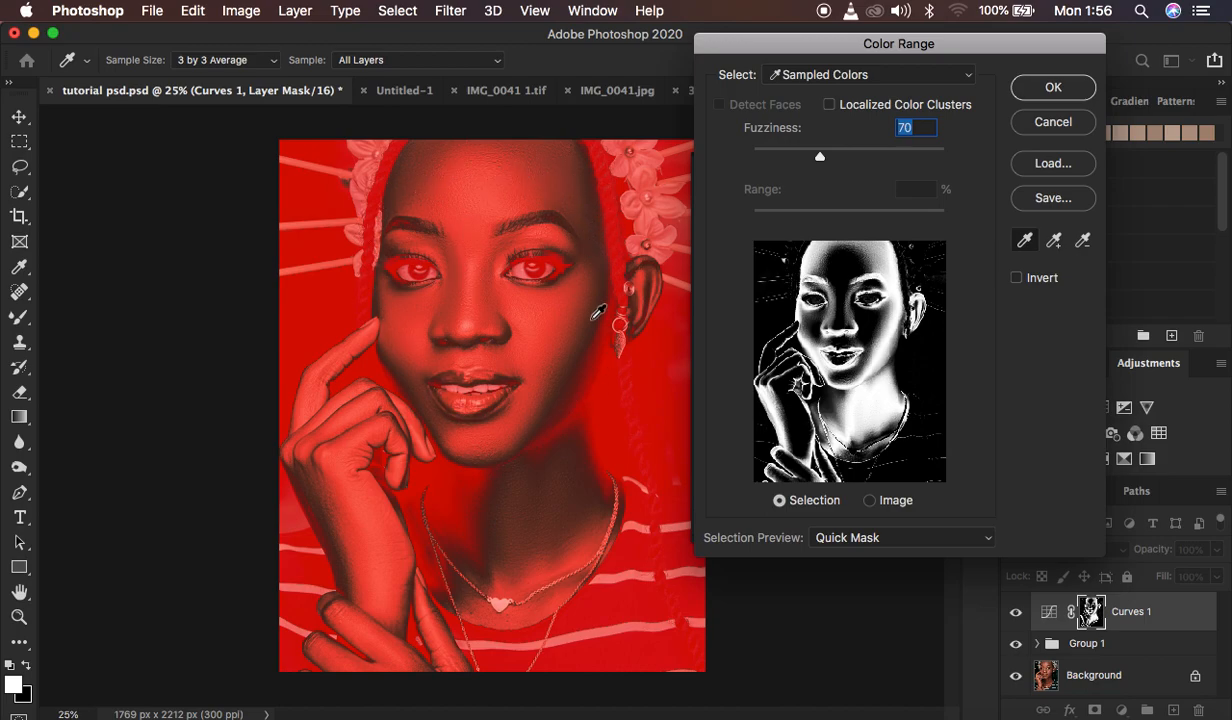
mouse_move(575, 285)
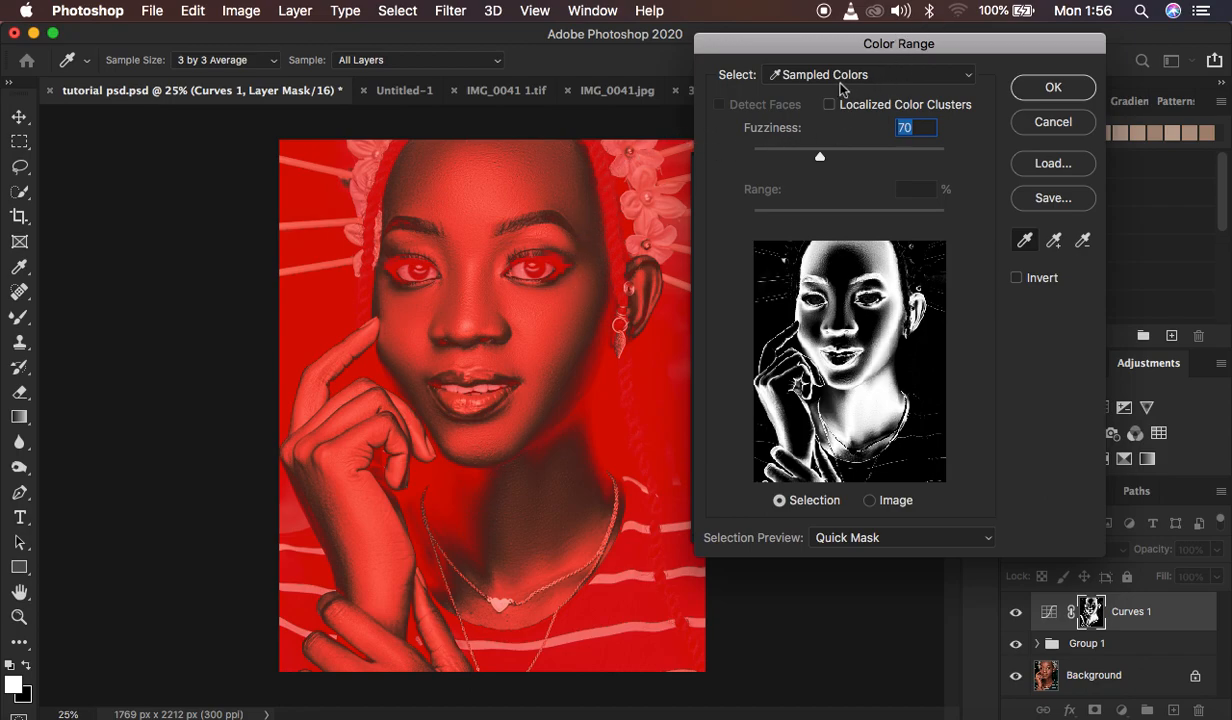
click(865, 75)
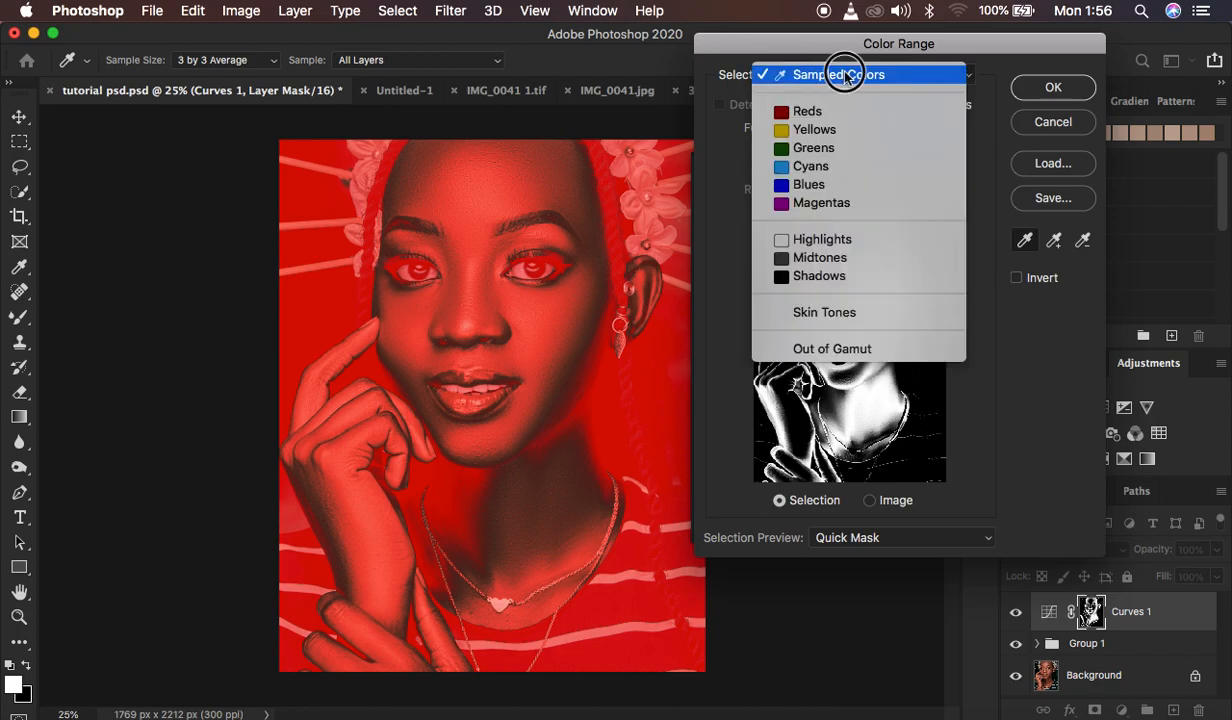
click(838, 74)
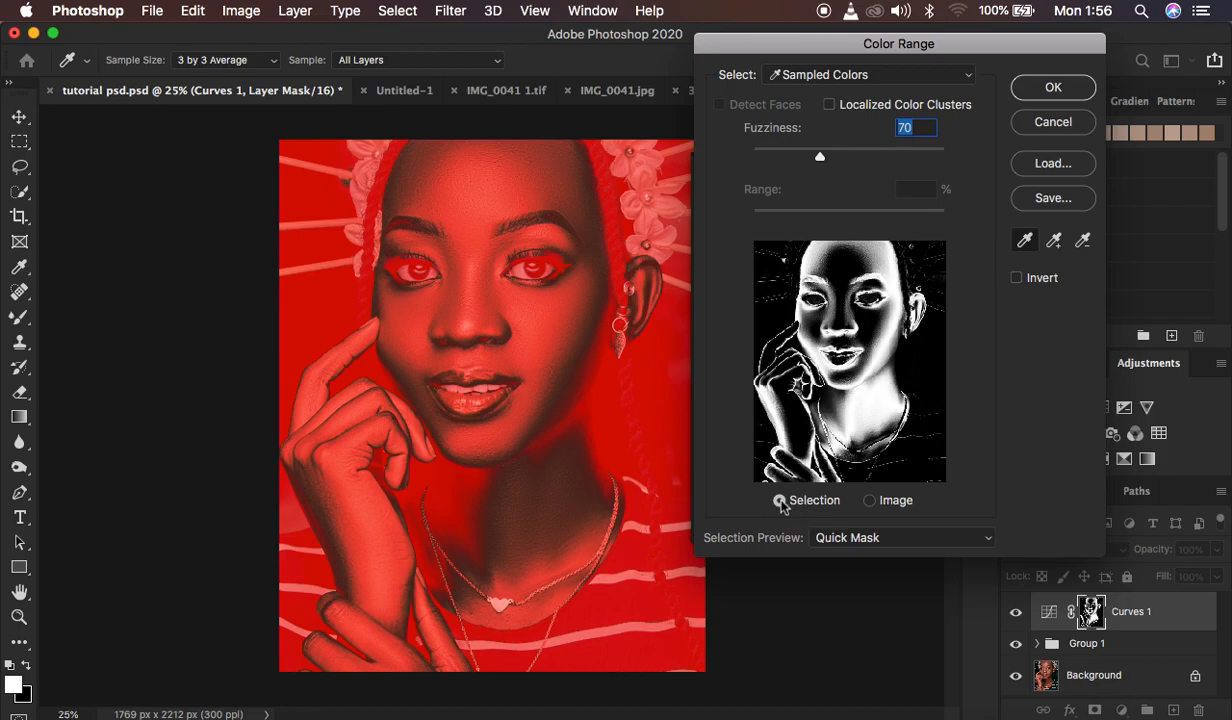
click(898, 537)
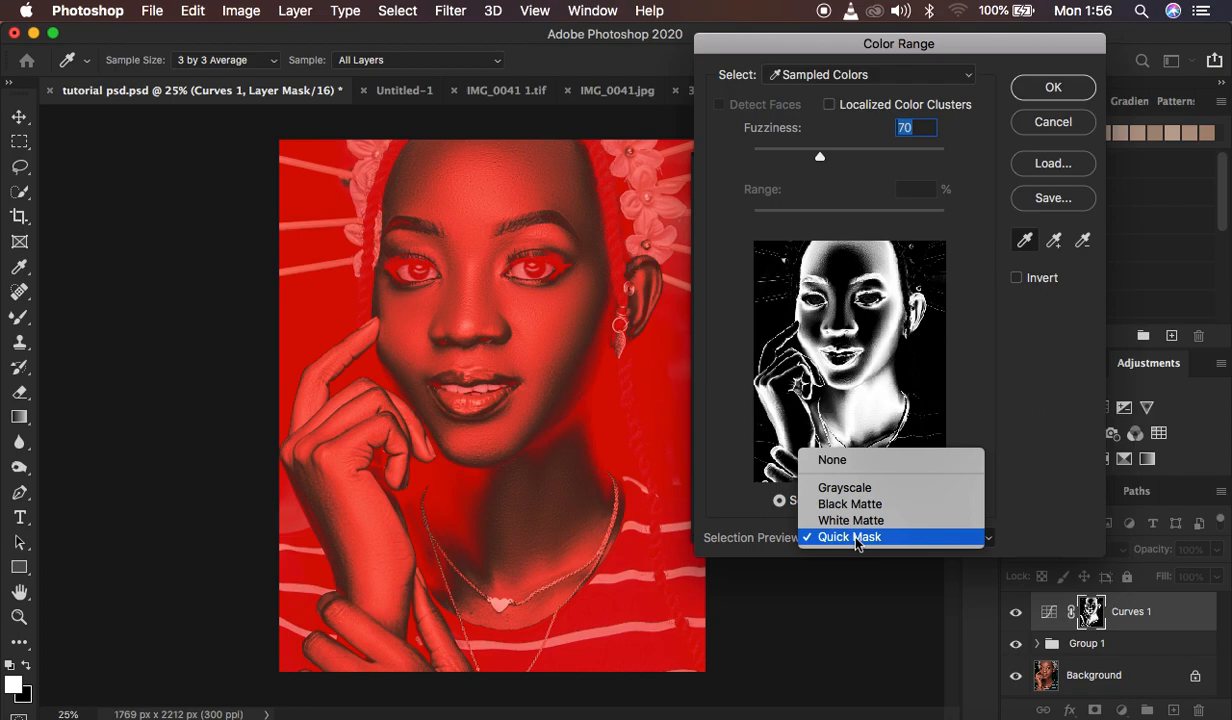
click(849, 537)
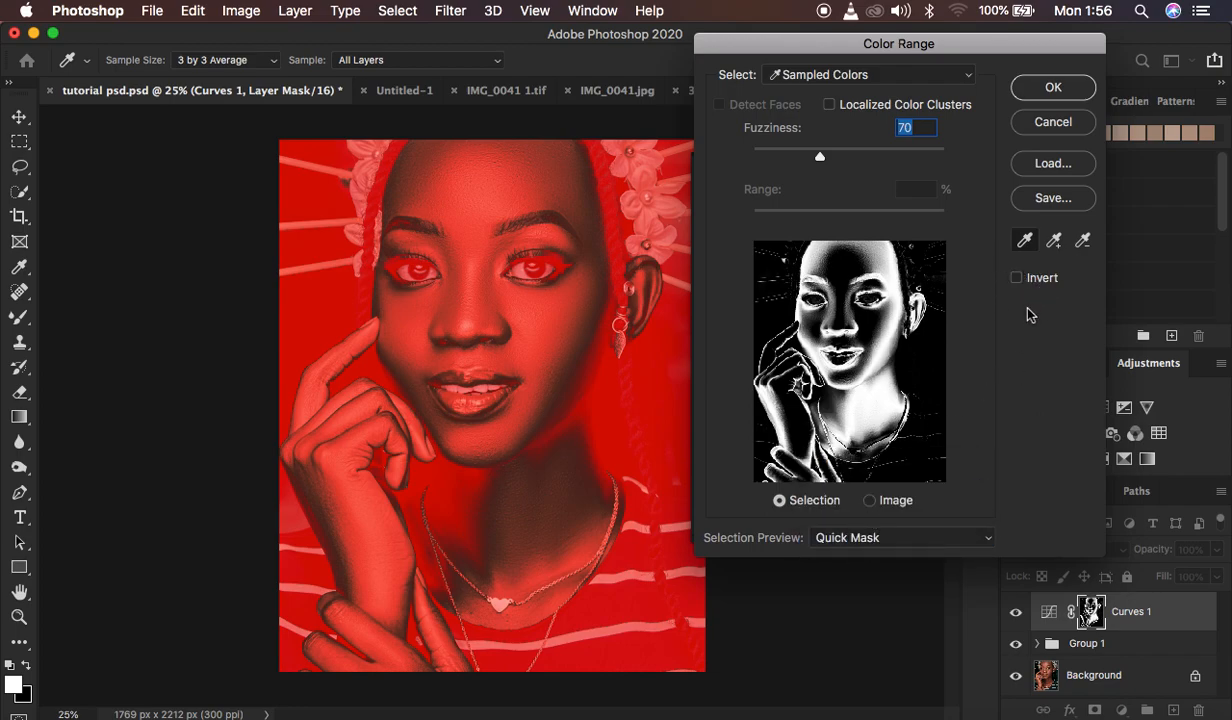
mouse_move(1043, 287)
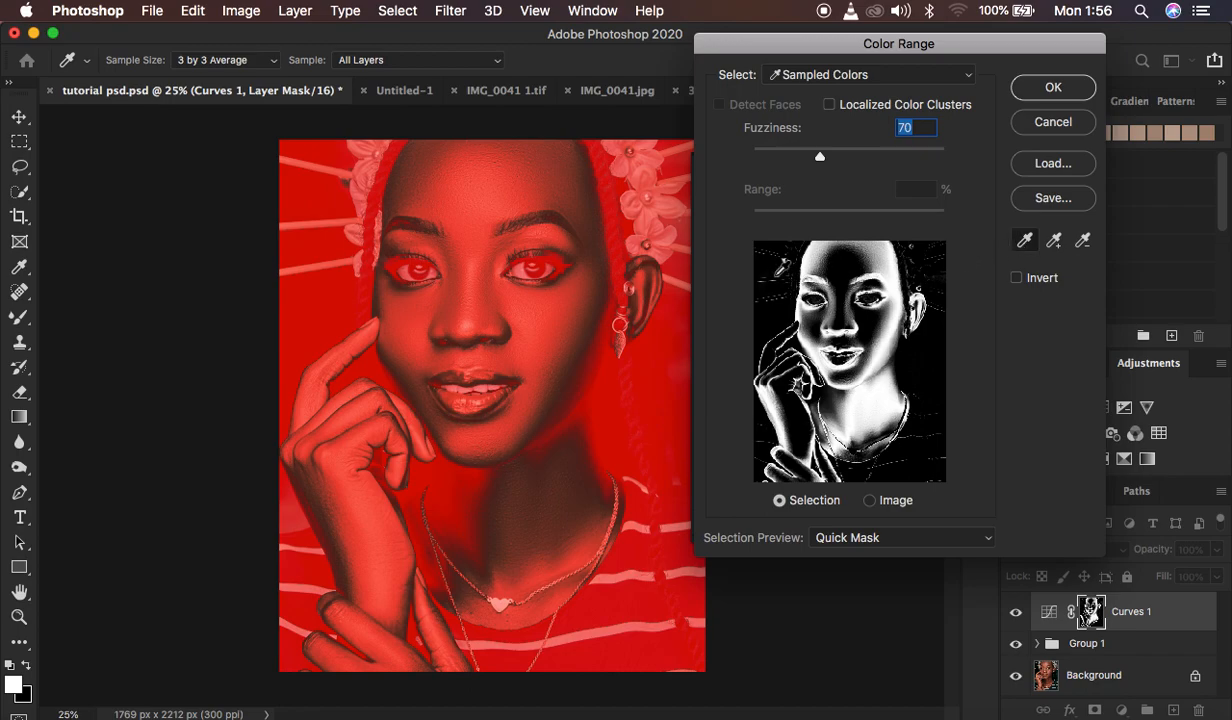
mouse_move(665, 287)
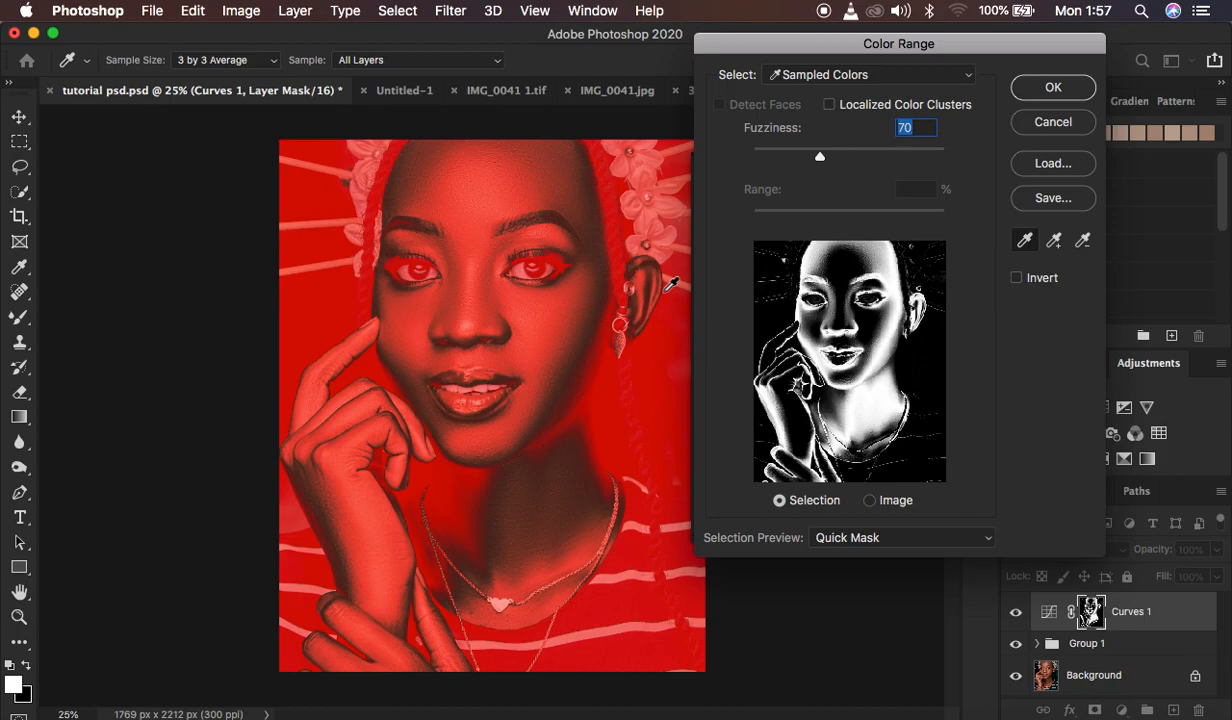
mouse_move(608, 263)
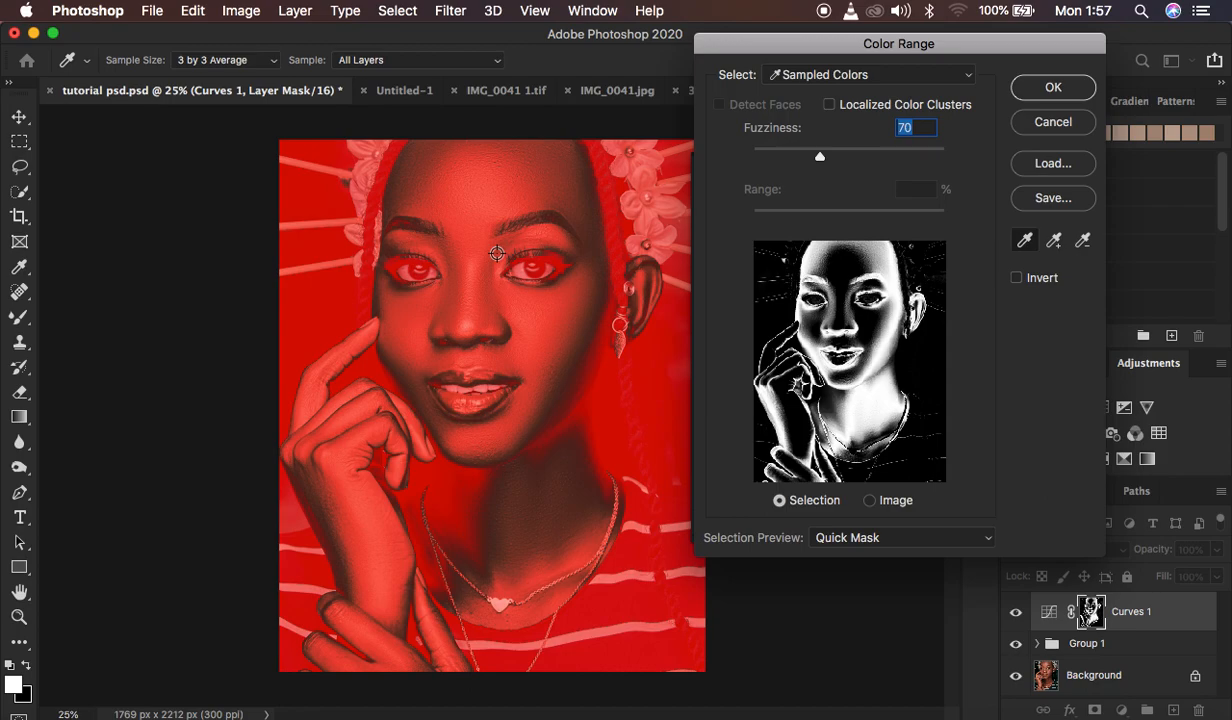
mouse_move(471, 224)
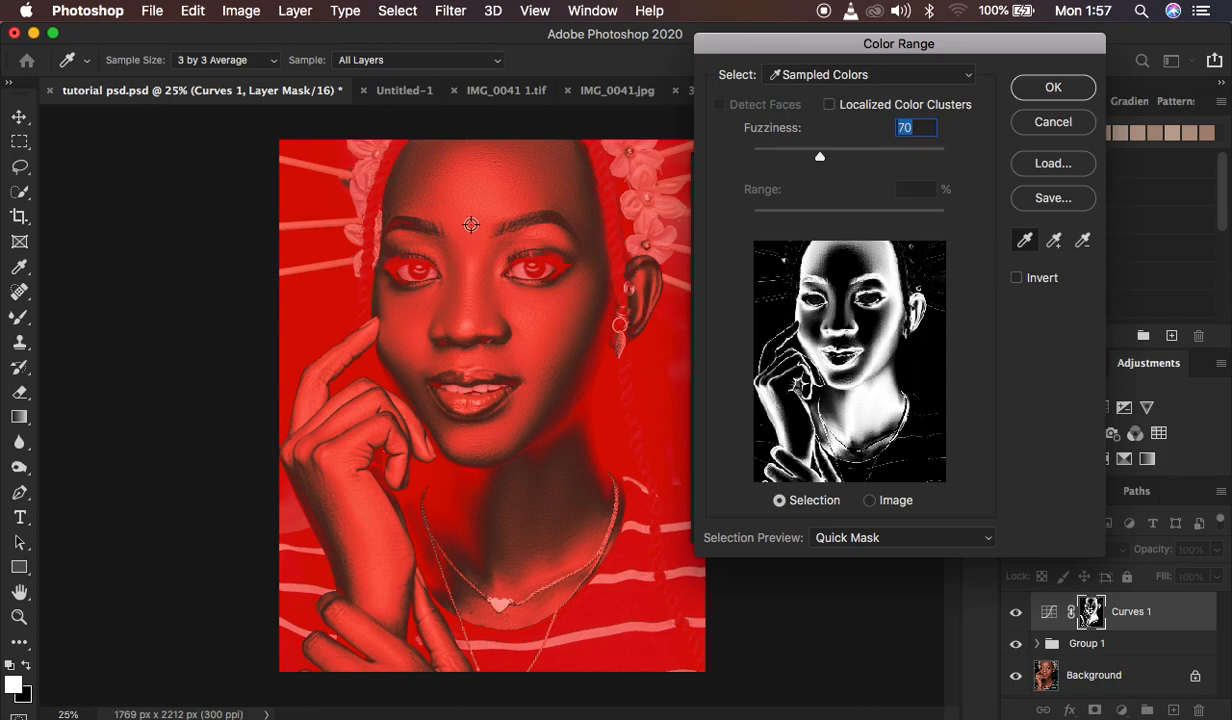
mouse_move(477, 216)
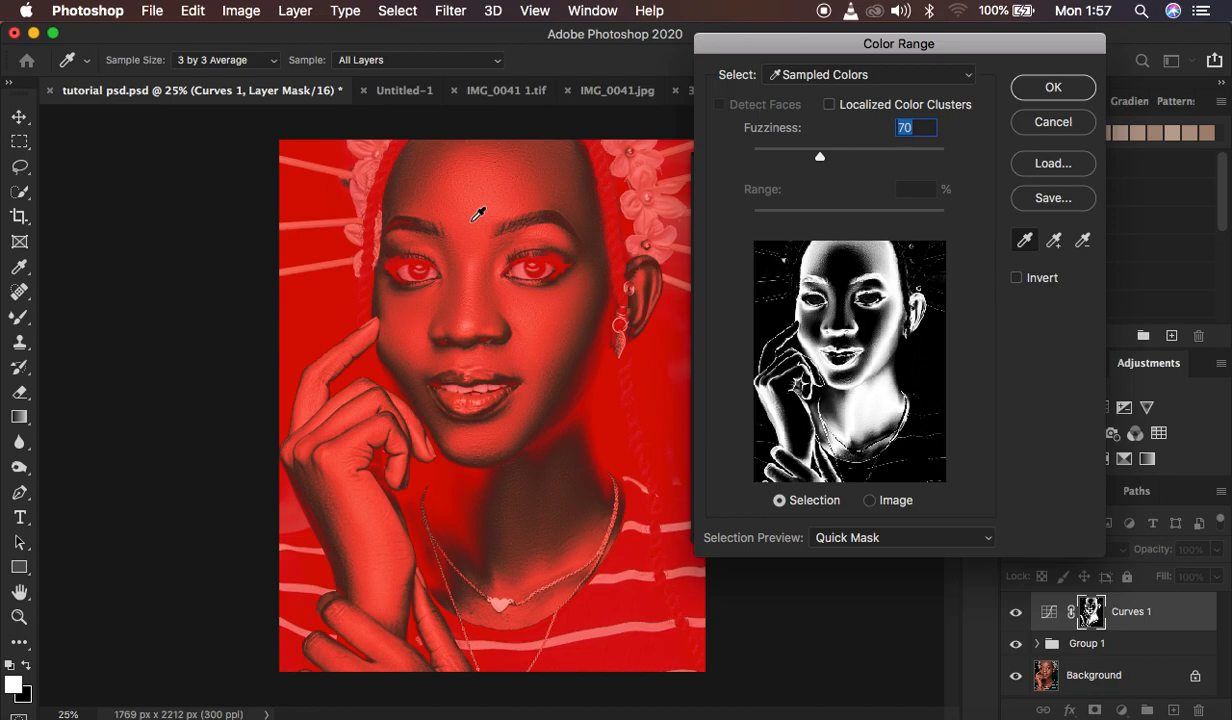
mouse_move(488, 236)
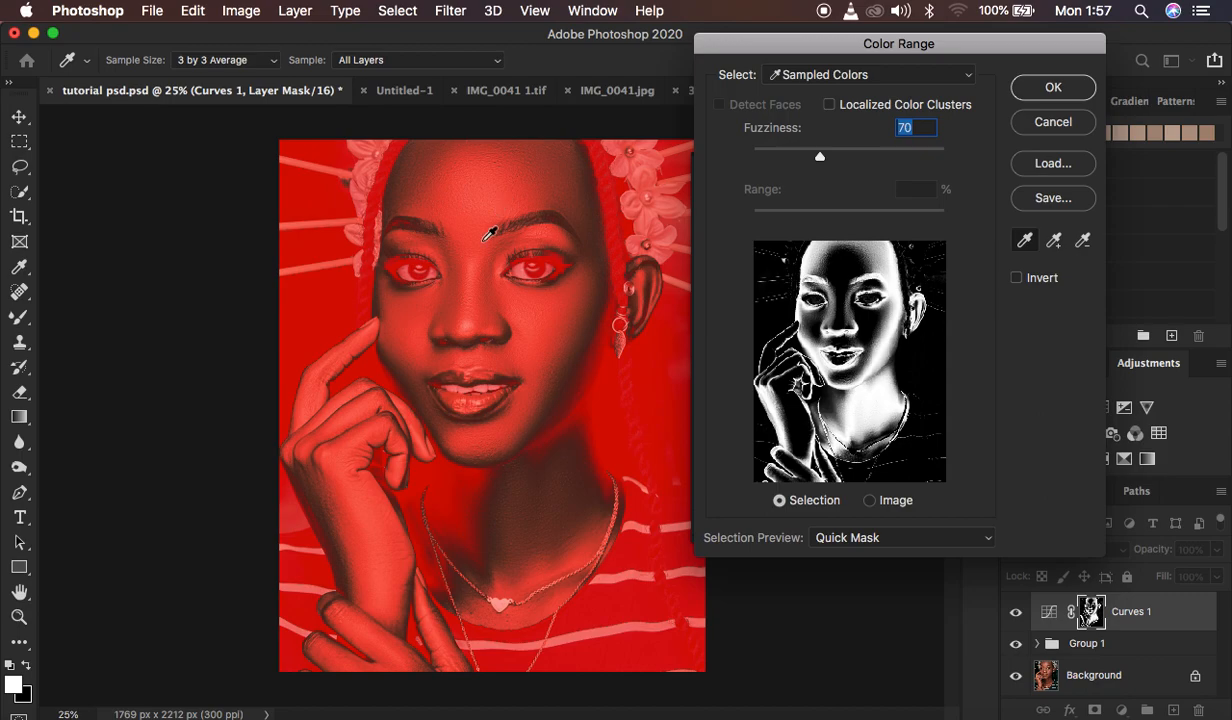
Set a 5 by 5 Average sample size and sample skin beside the face and cheek.
click(225, 60)
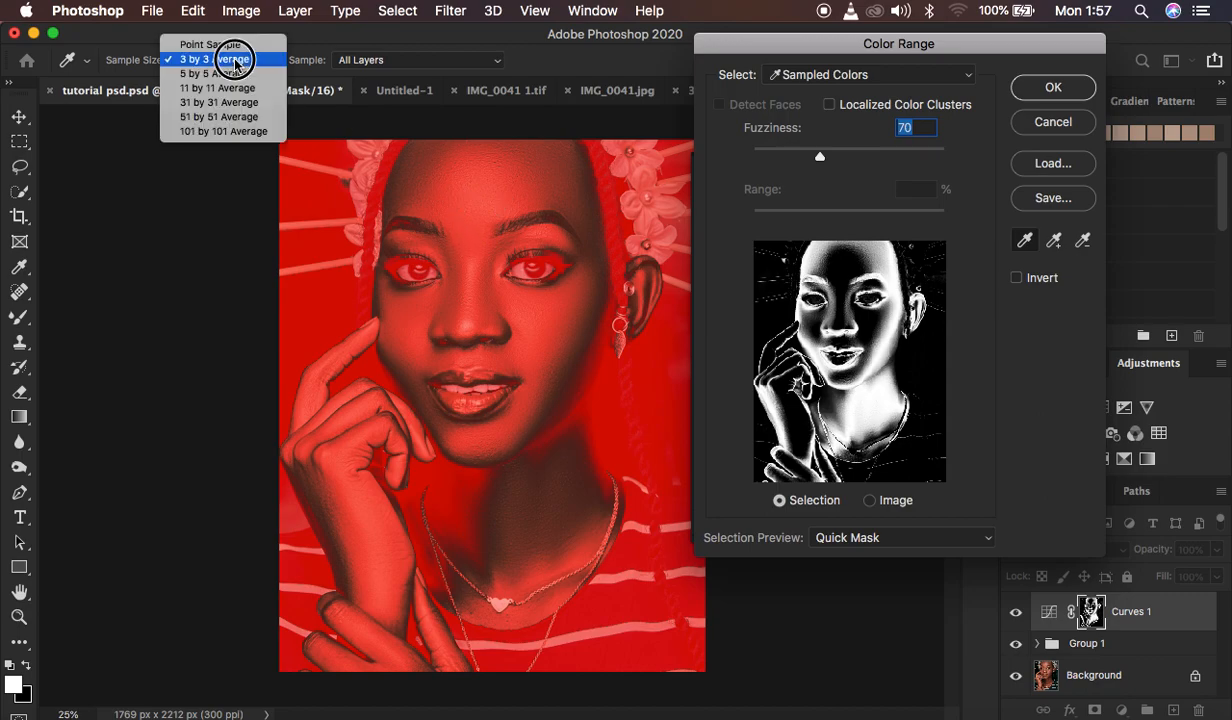
mouse_move(235, 57)
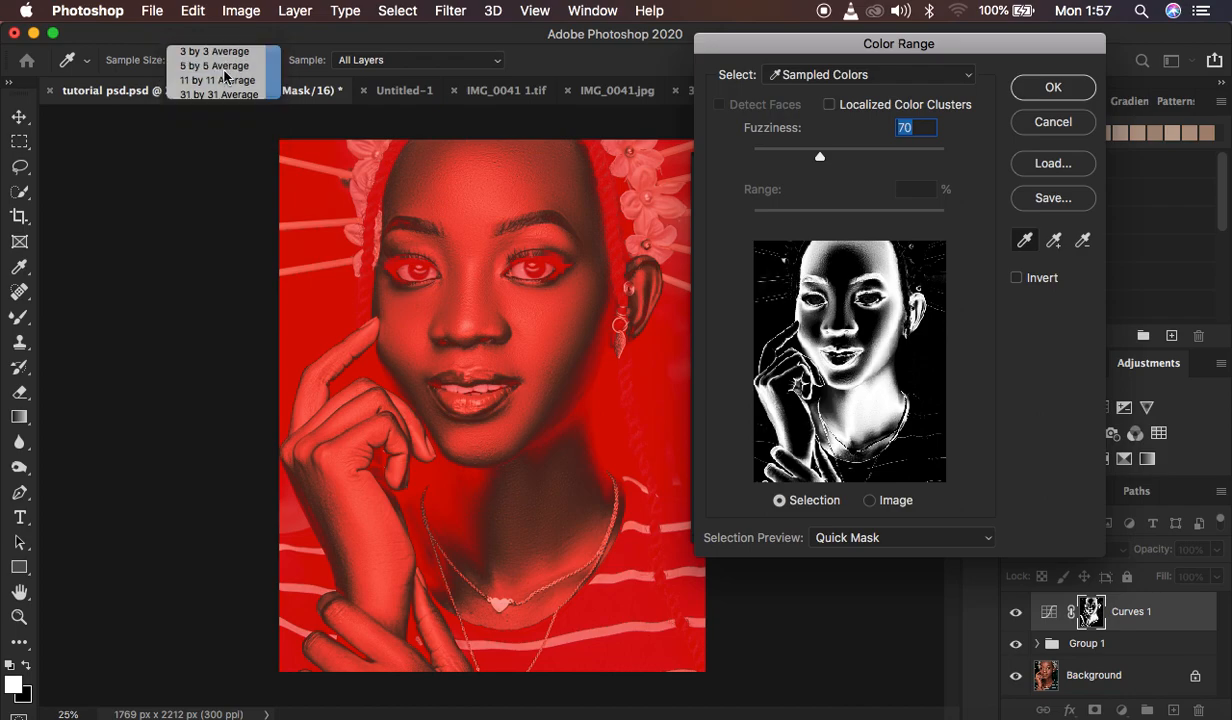
click(214, 66)
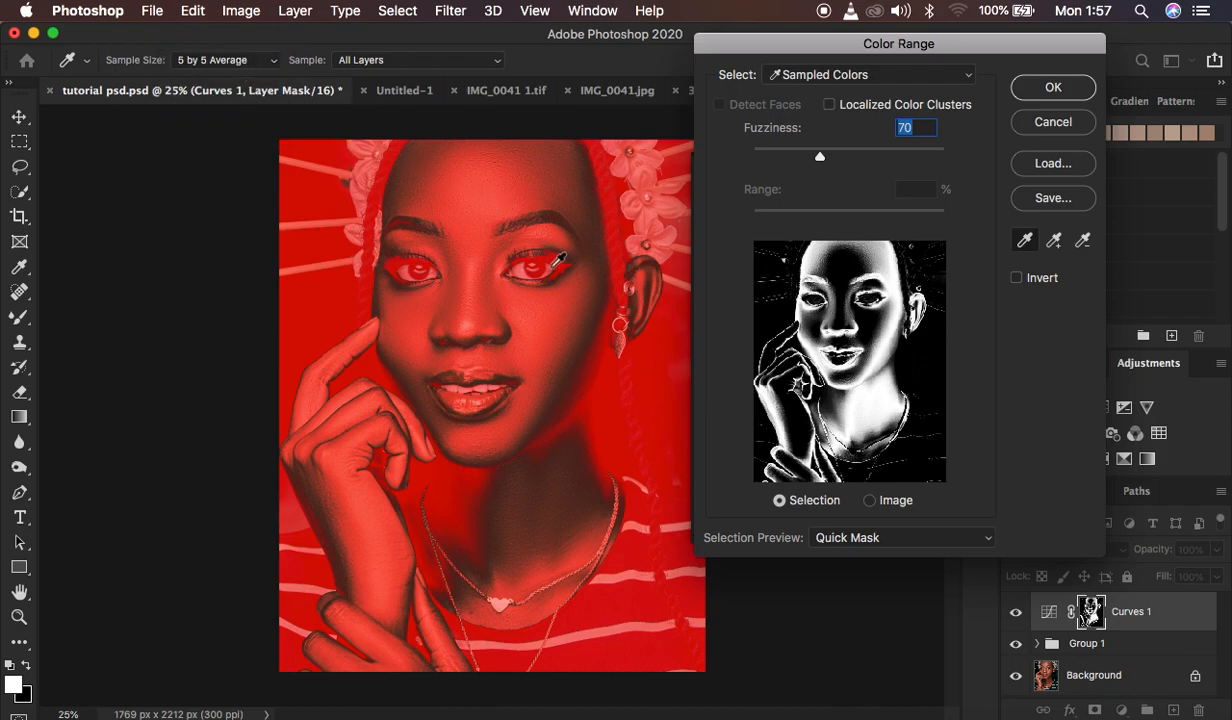
mouse_move(610, 305)
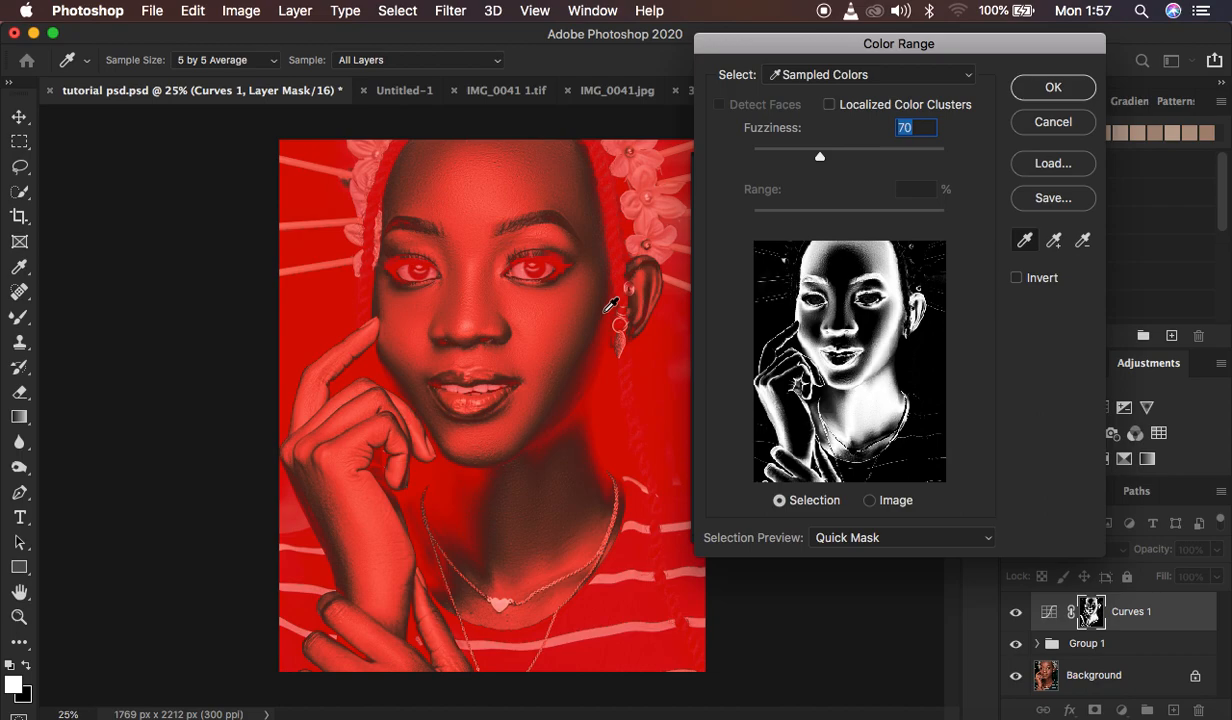
mouse_move(490, 272)
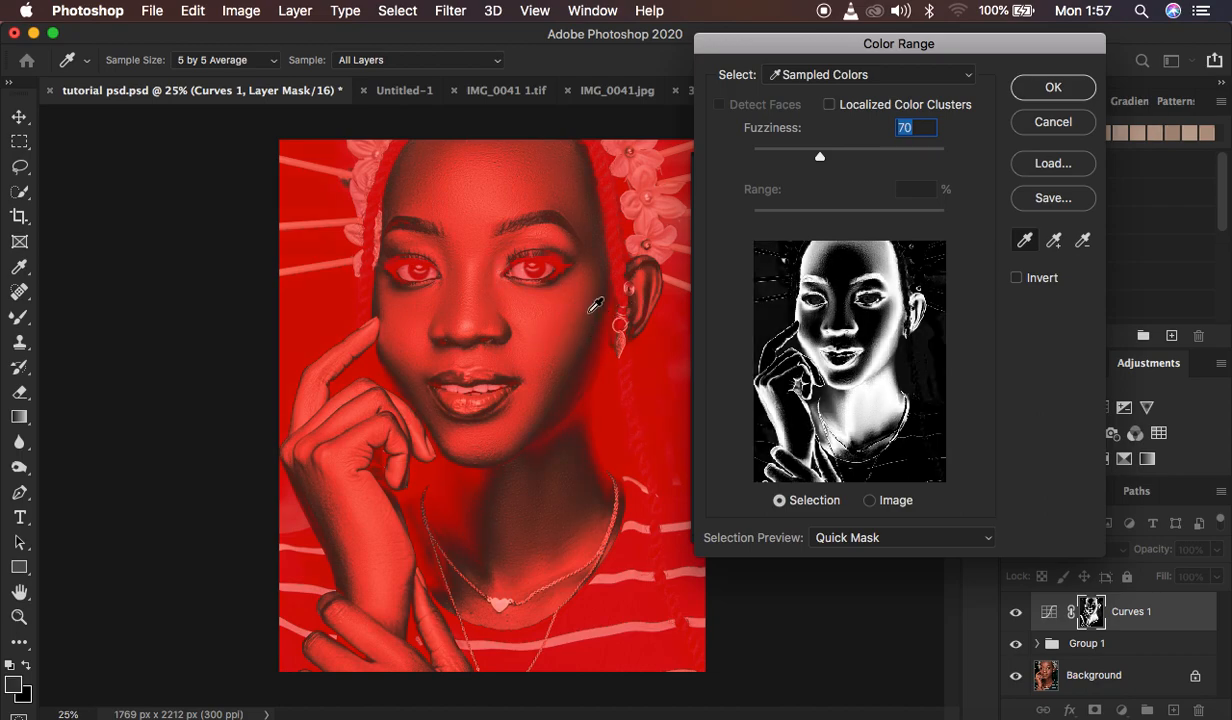
click(588, 318)
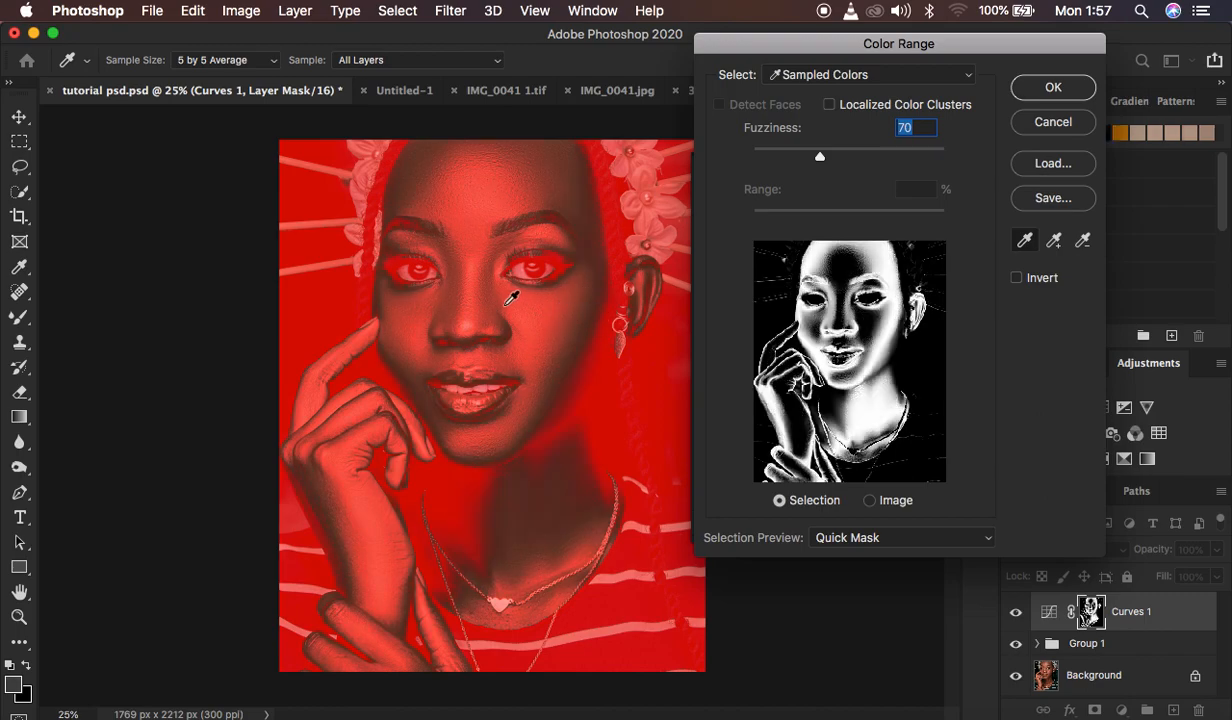
click(508, 300)
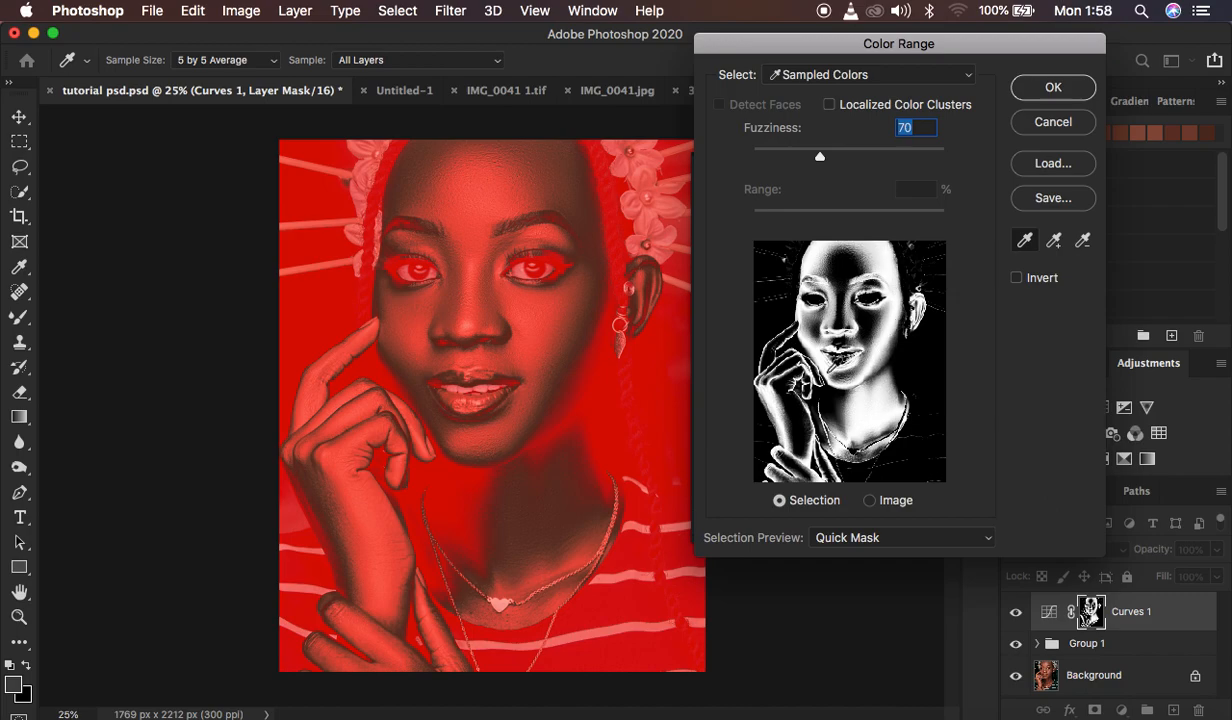
mouse_move(854, 225)
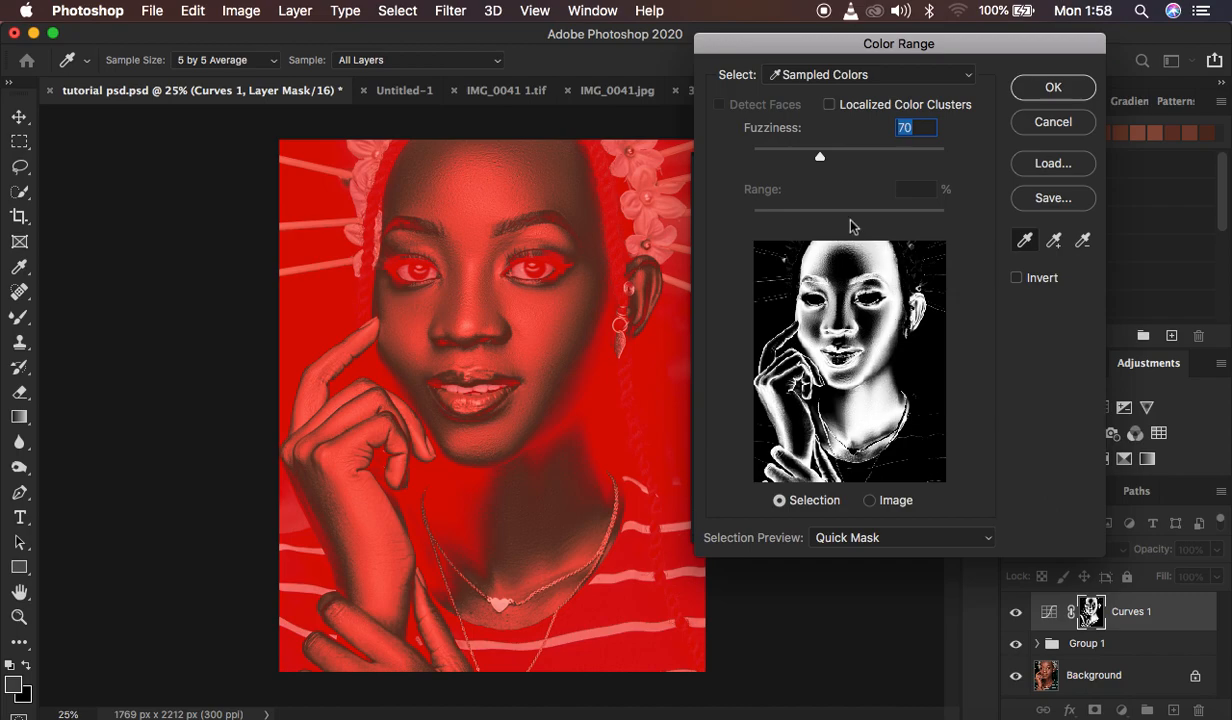
Test fuzziness values from about 44 to 80, settling at 60.
drag(819, 157, 822, 161)
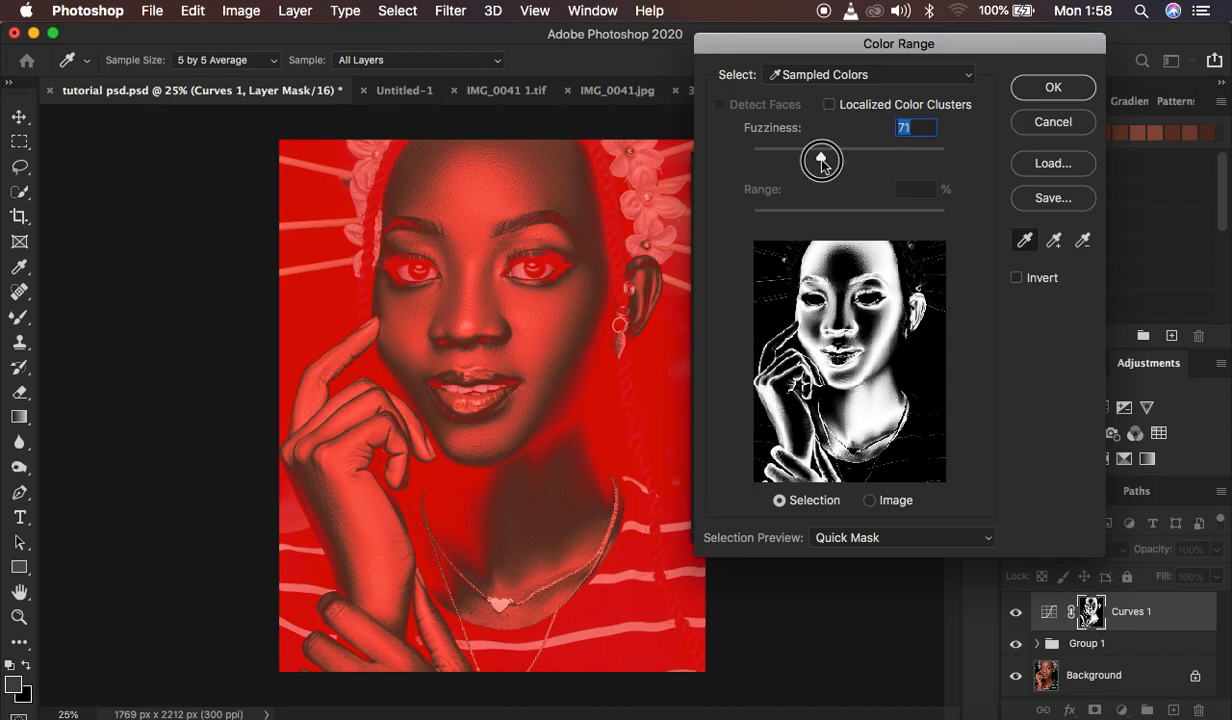
drag(821, 160, 805, 160)
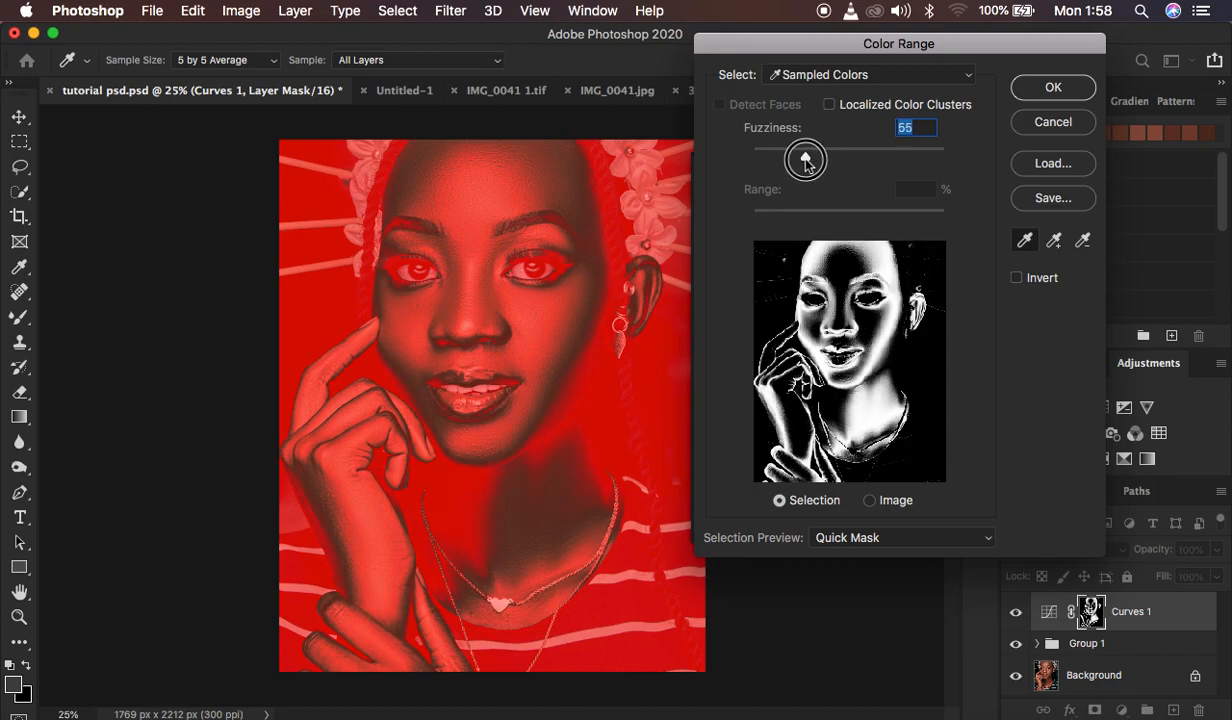
drag(805, 159, 790, 159)
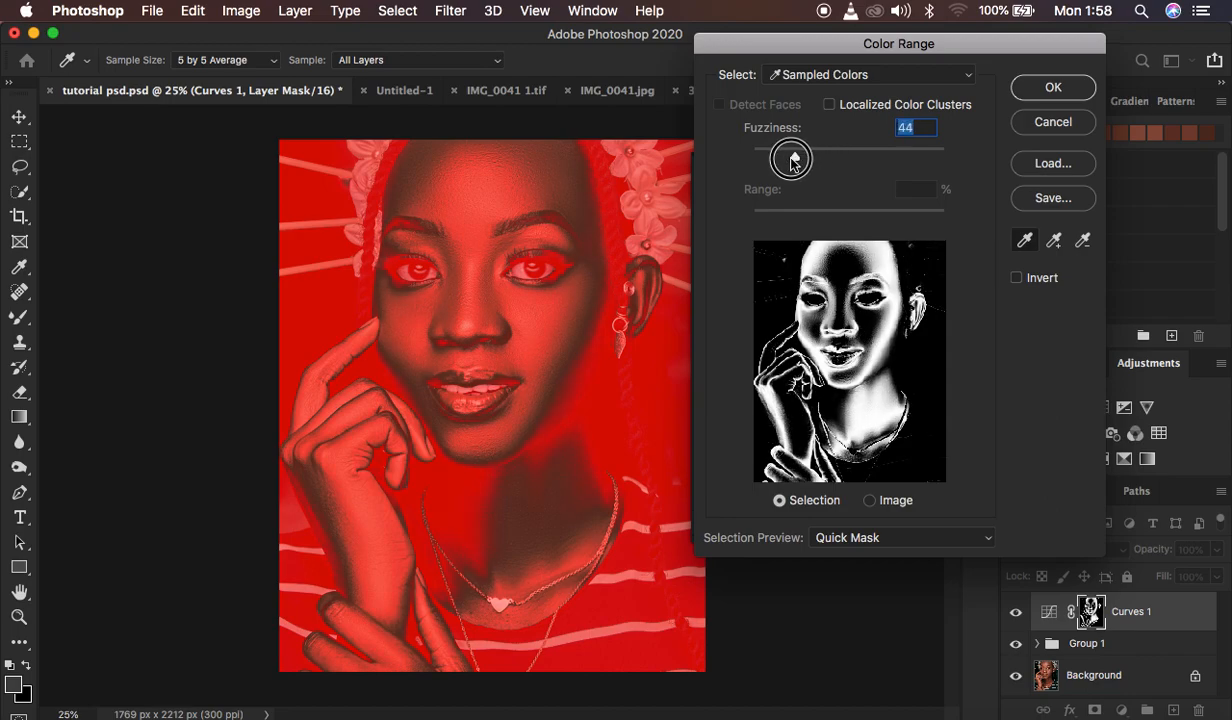
drag(791, 159, 813, 159)
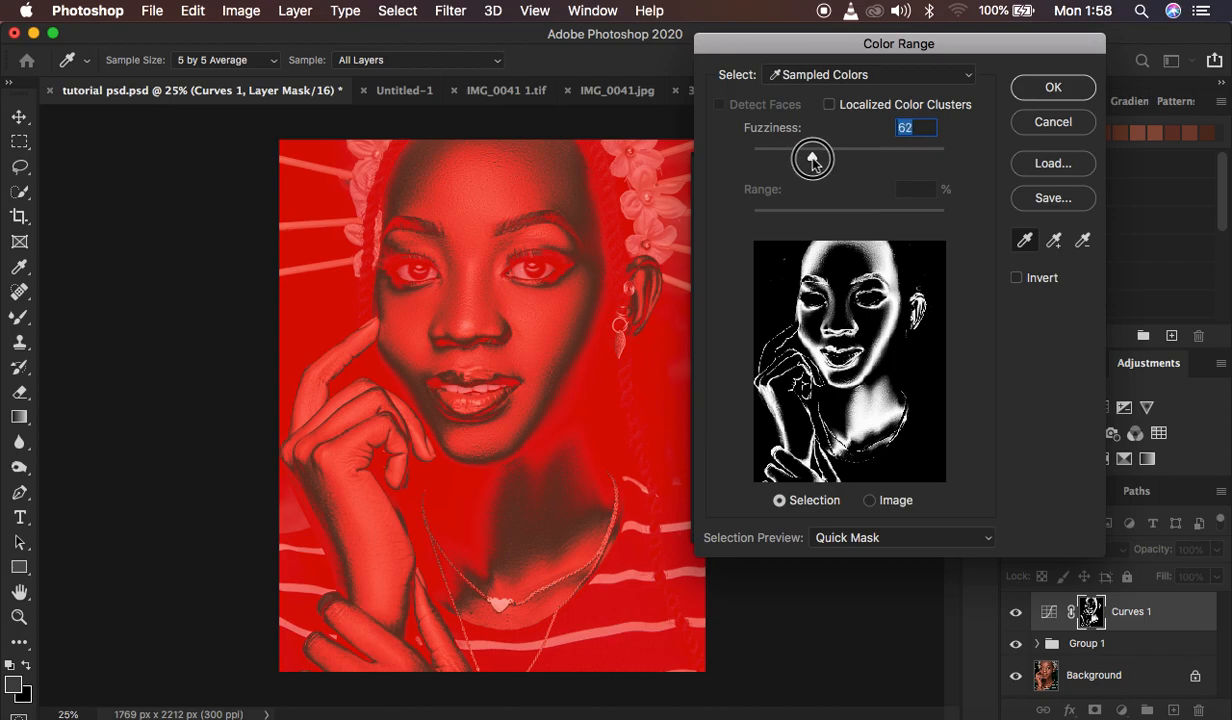
drag(813, 159, 832, 159)
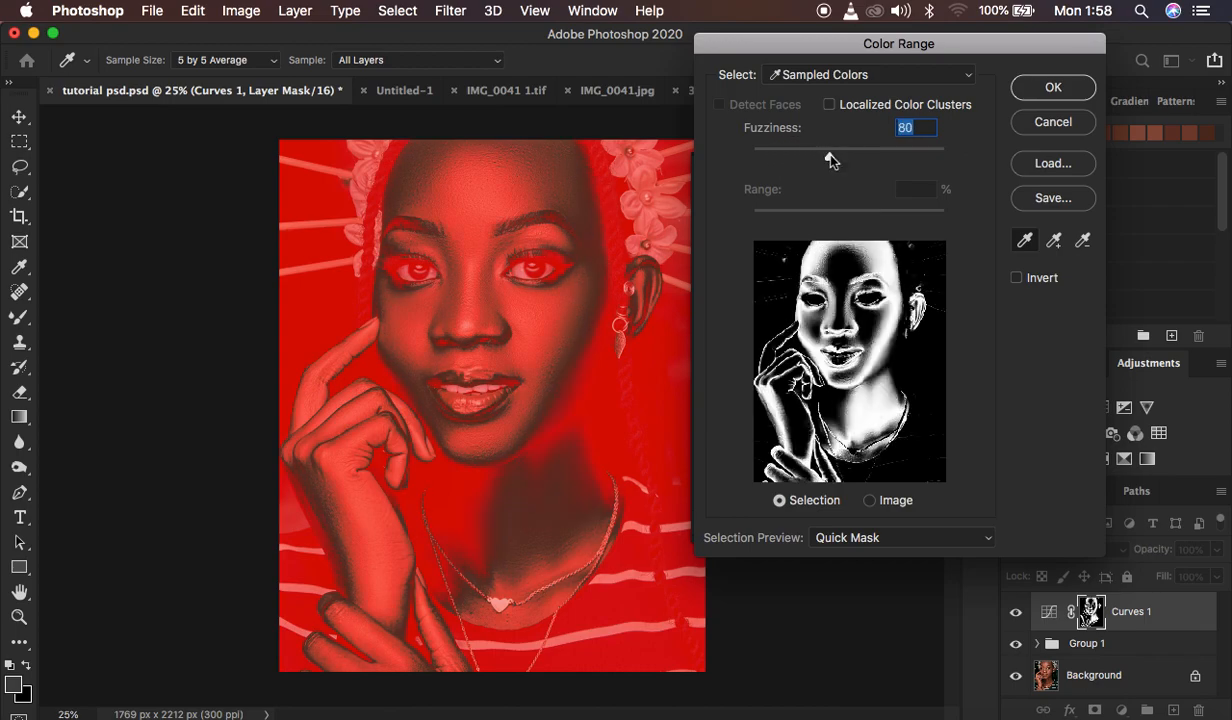
drag(833, 150, 810, 150)
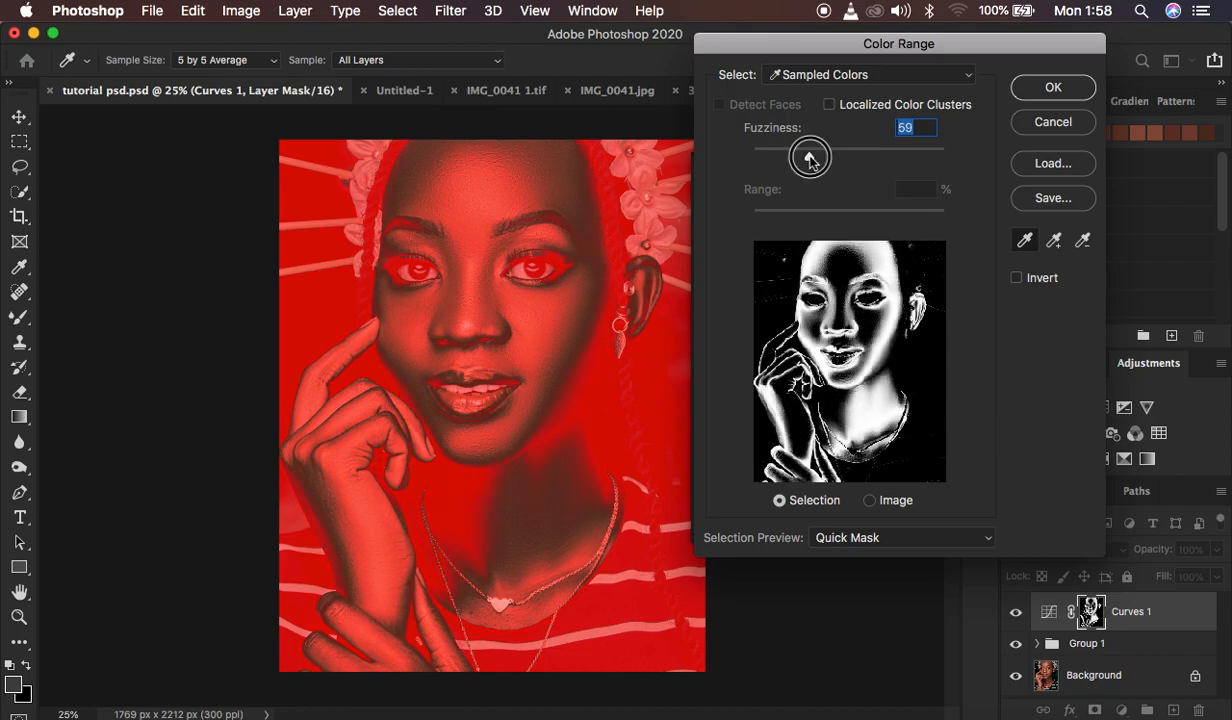
drag(810, 157, 815, 157)
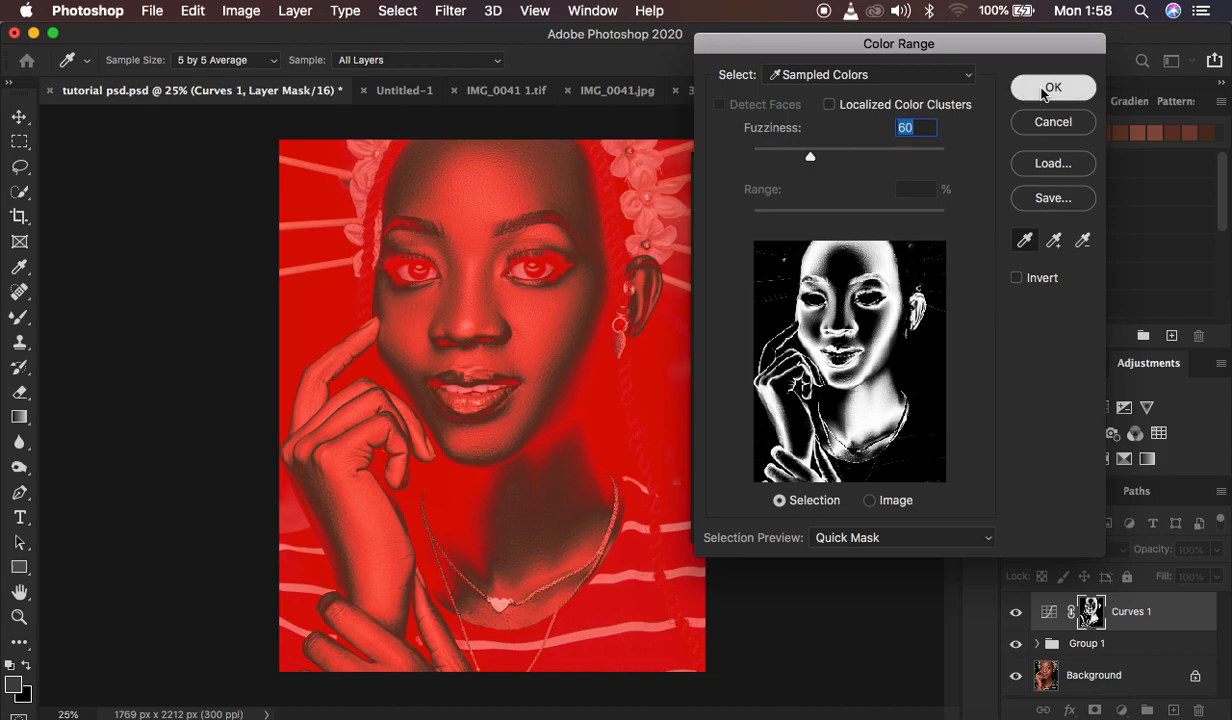
Accept the skin-tone mask and pull a midtone curve point slightly down.
click(1052, 87)
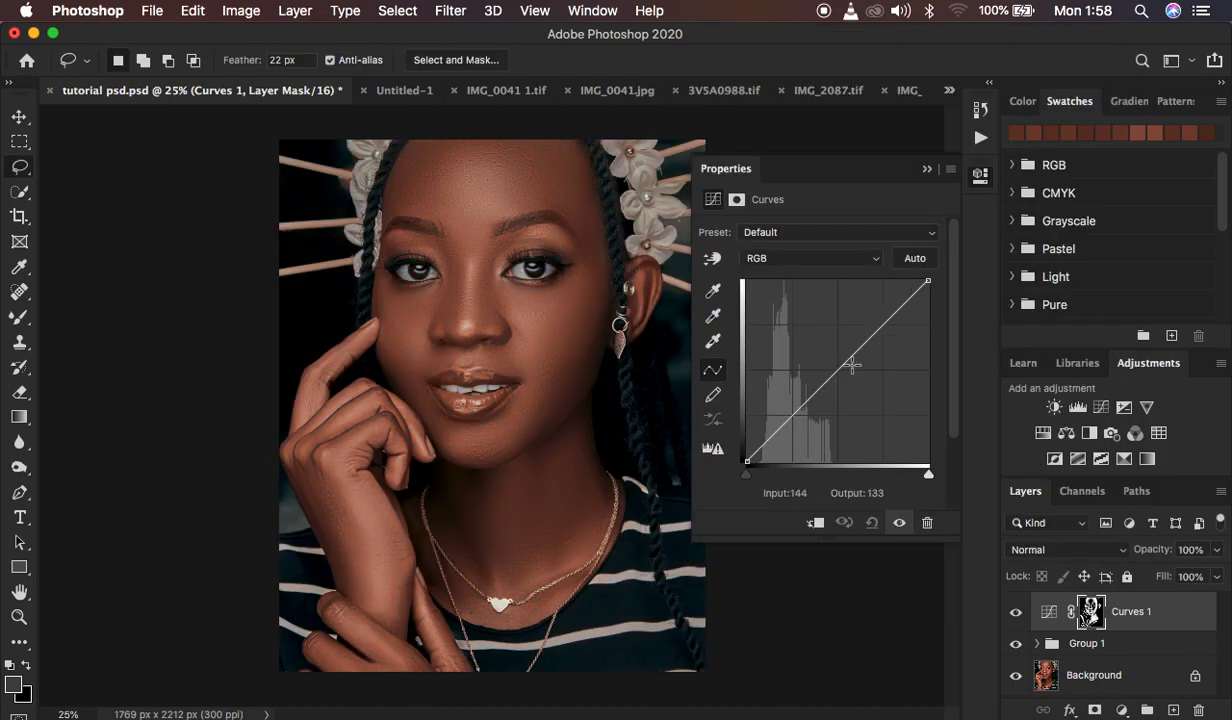
drag(853, 365, 828, 376)
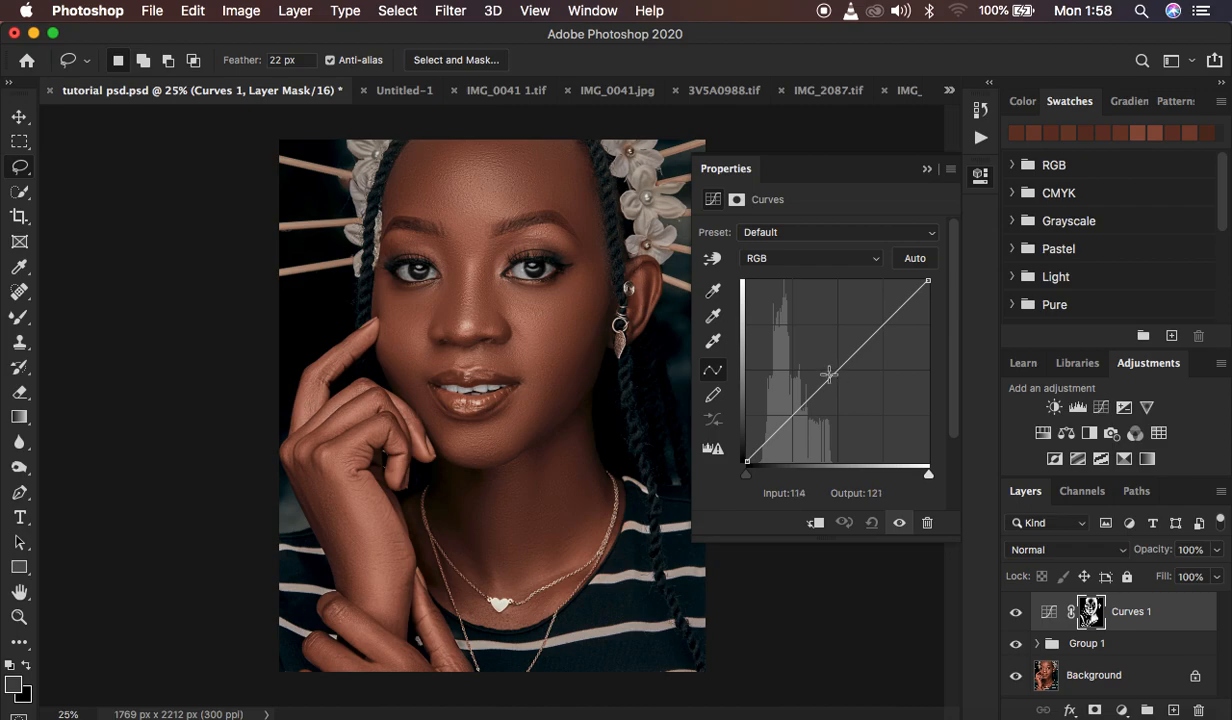
drag(828, 375, 835, 371)
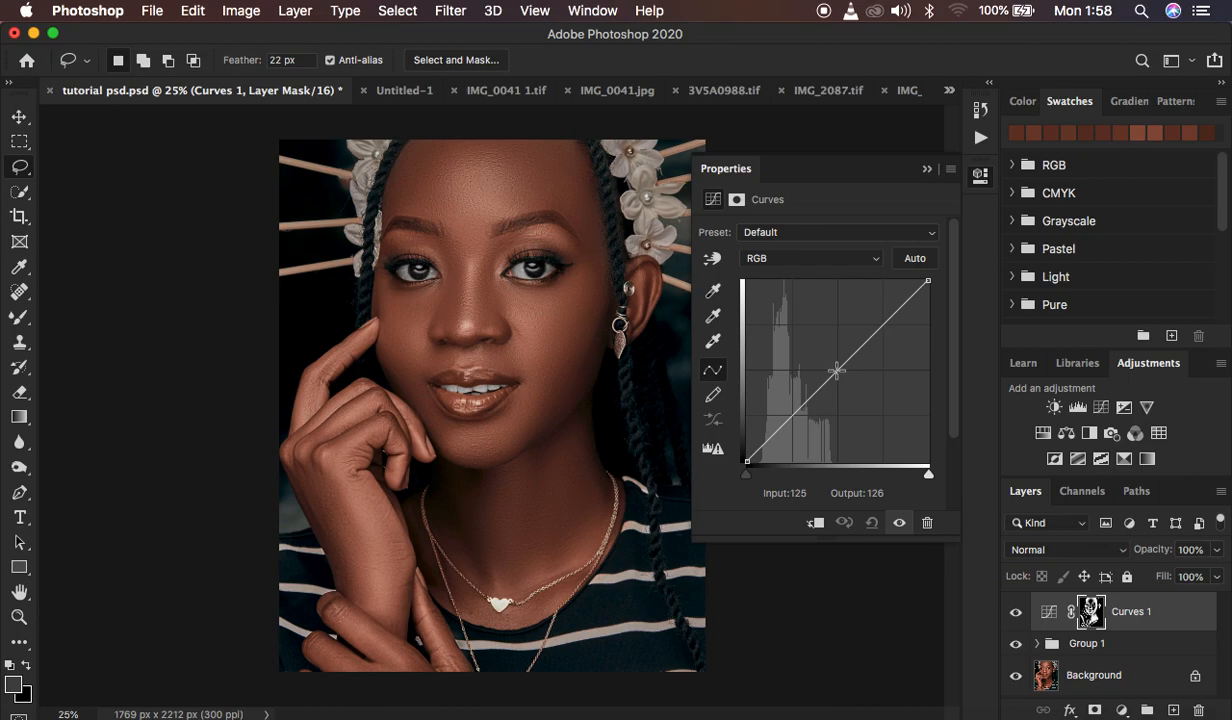
drag(835, 372, 835, 369)
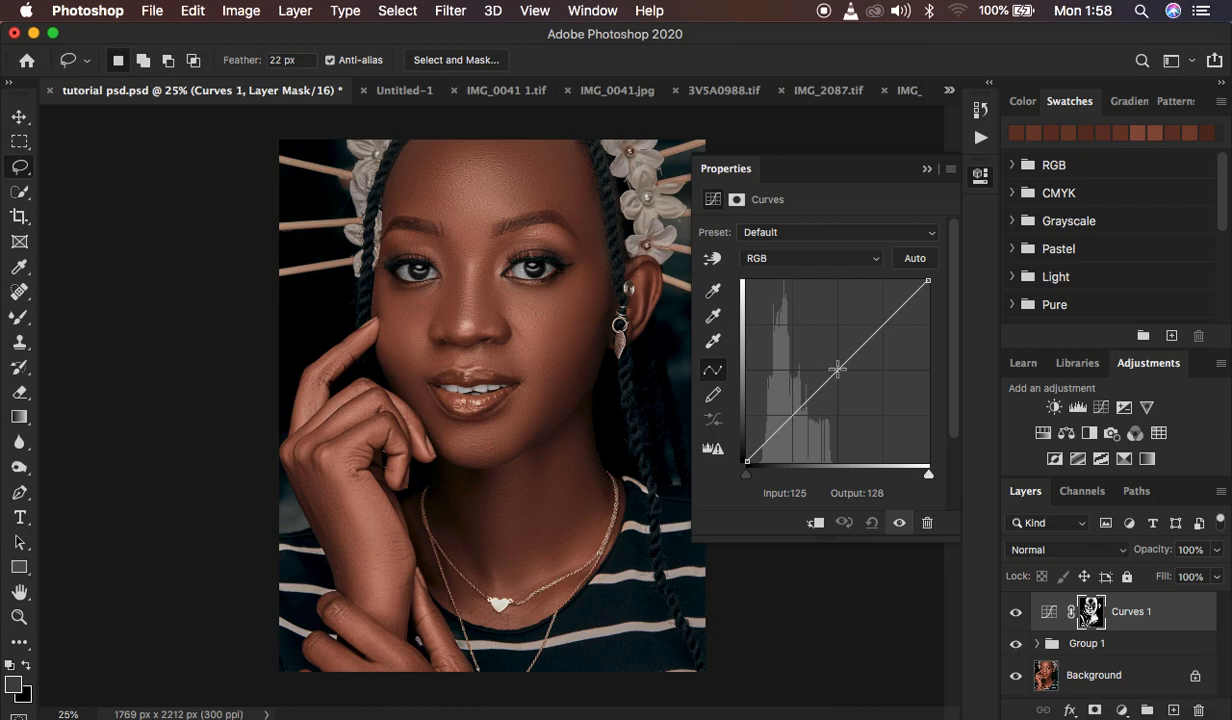
drag(838, 369, 843, 373)
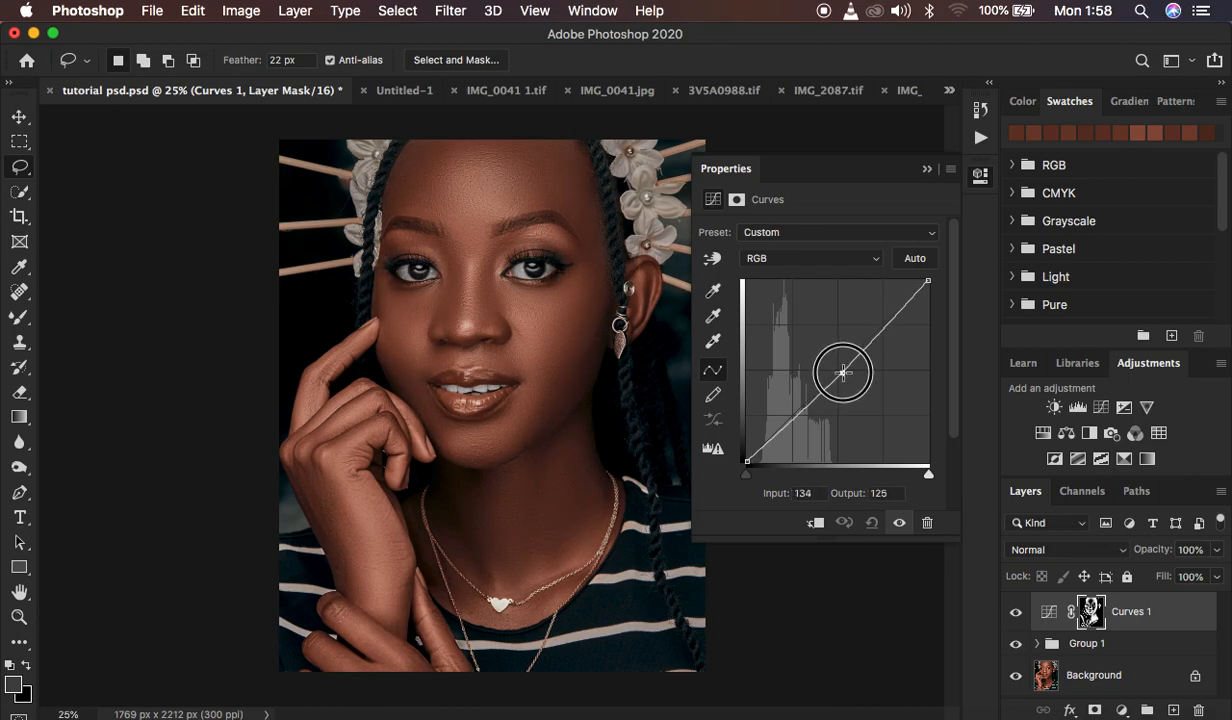
drag(843, 373, 843, 375)
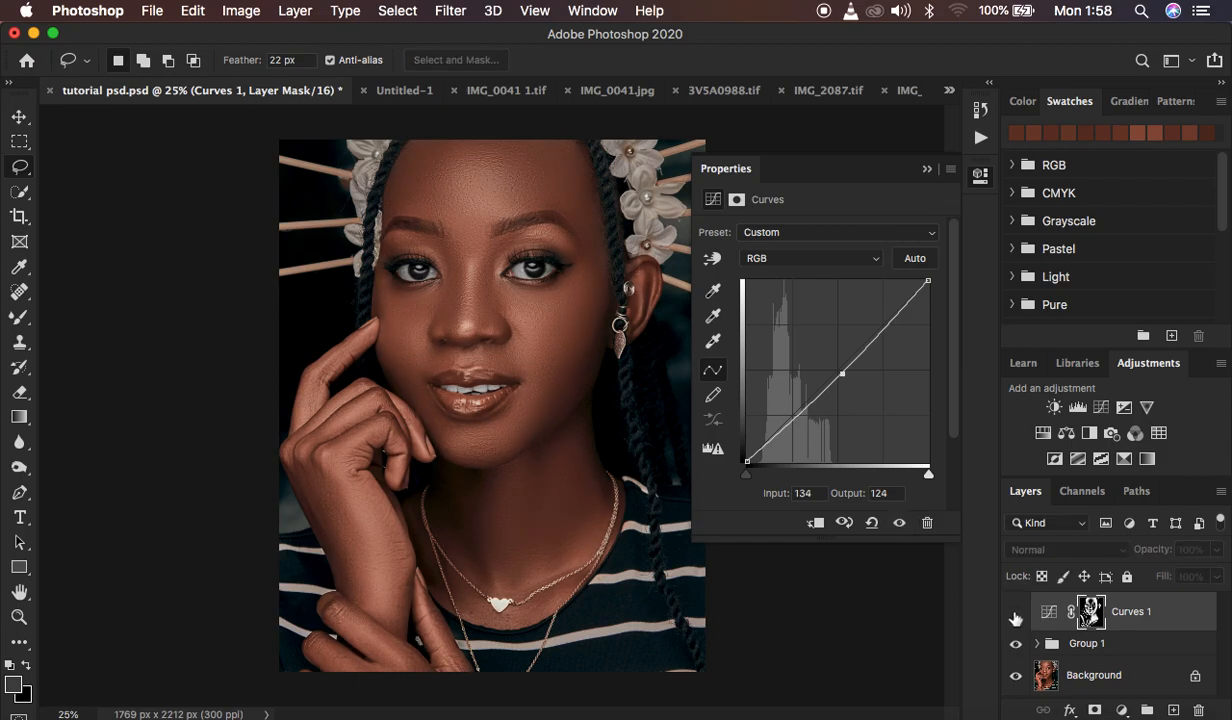
Toggle the Curves adjustment's visibility for a before-and-after comparison.
click(1016, 611)
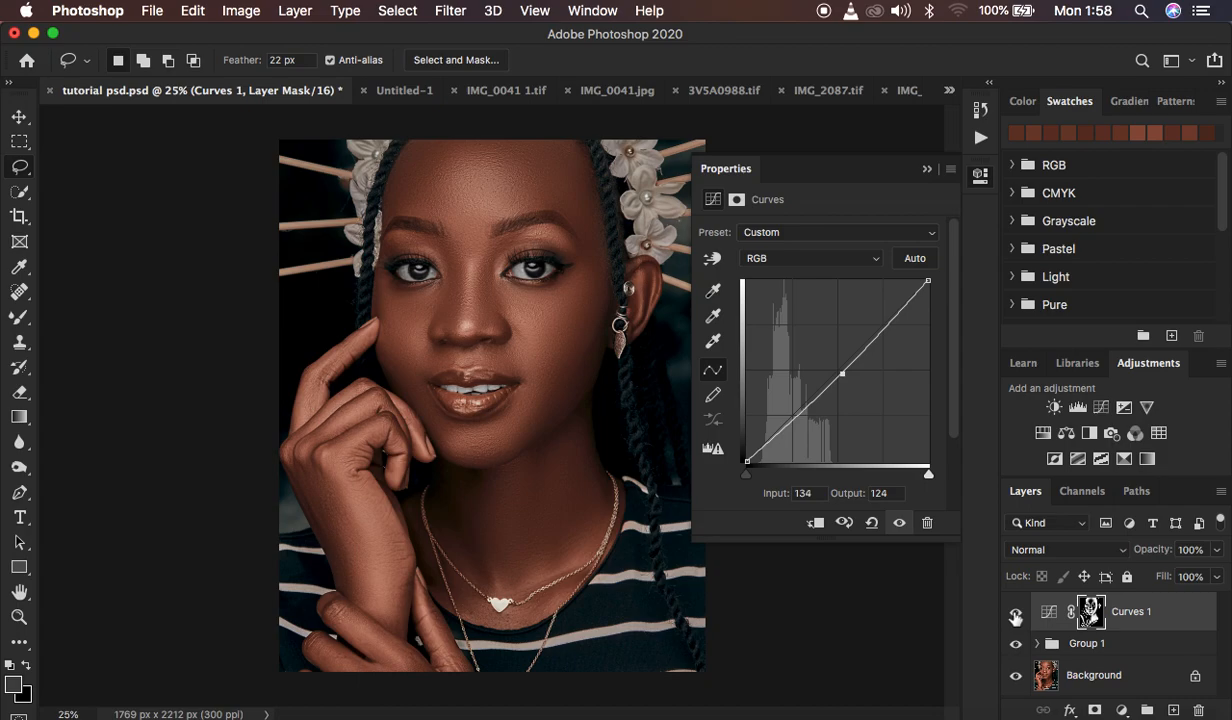
click(1016, 615)
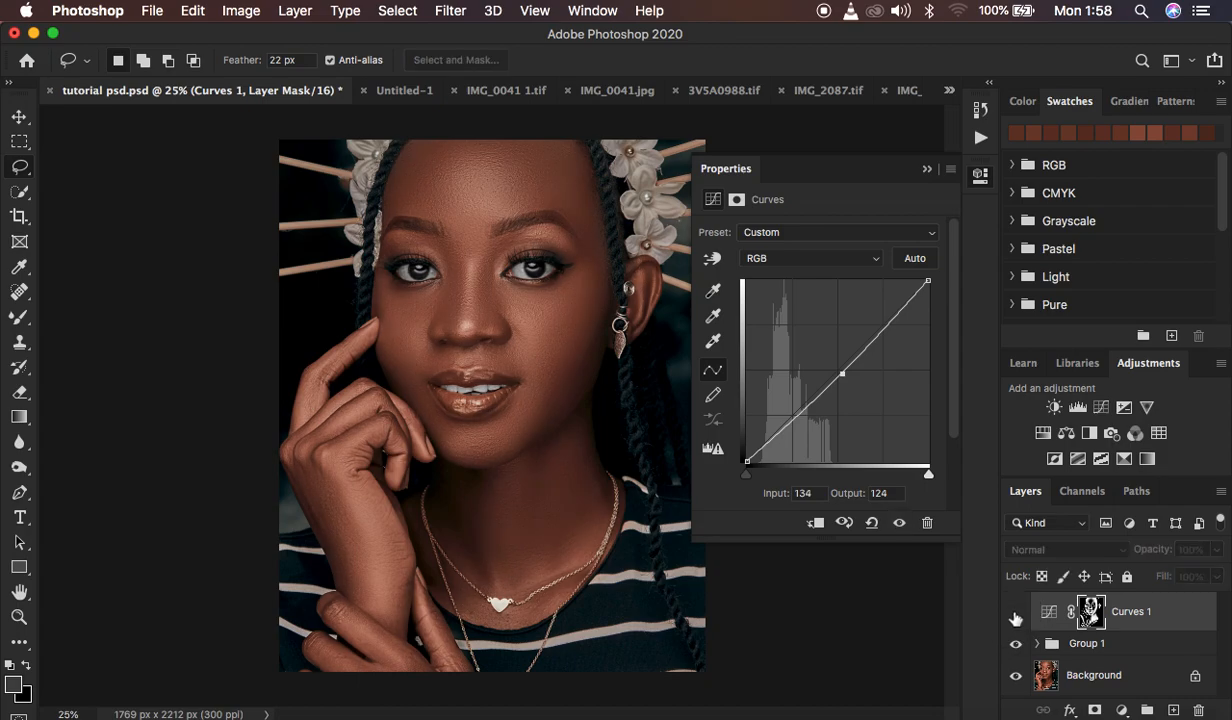
click(1015, 615)
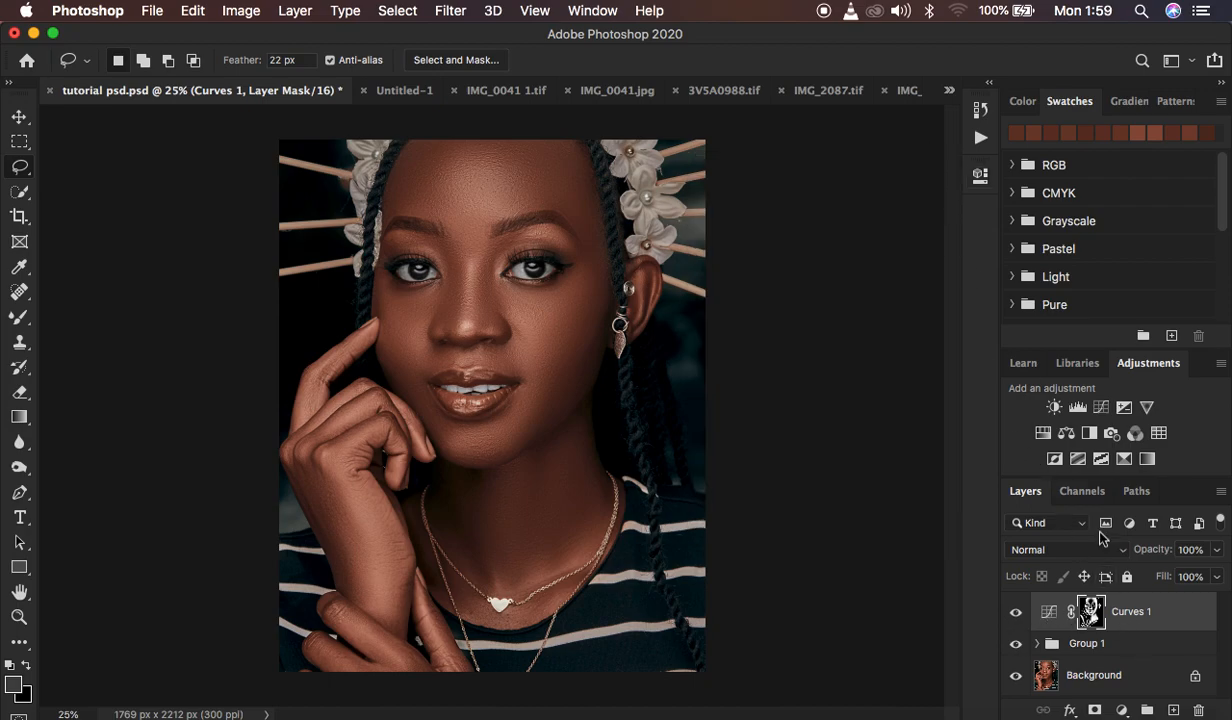
Rename Curves 1 to 'dodge/ shadows', fixing the 'doge' typo along the way.
double_click(1131, 611)
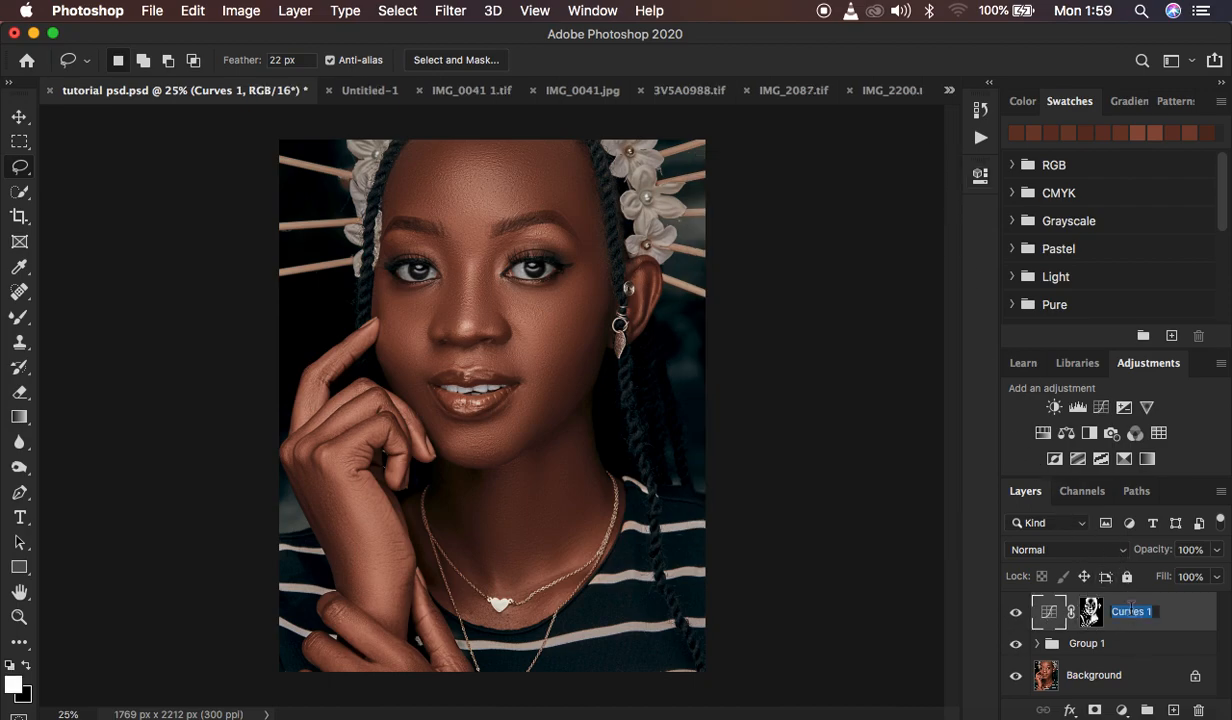
text(doge)
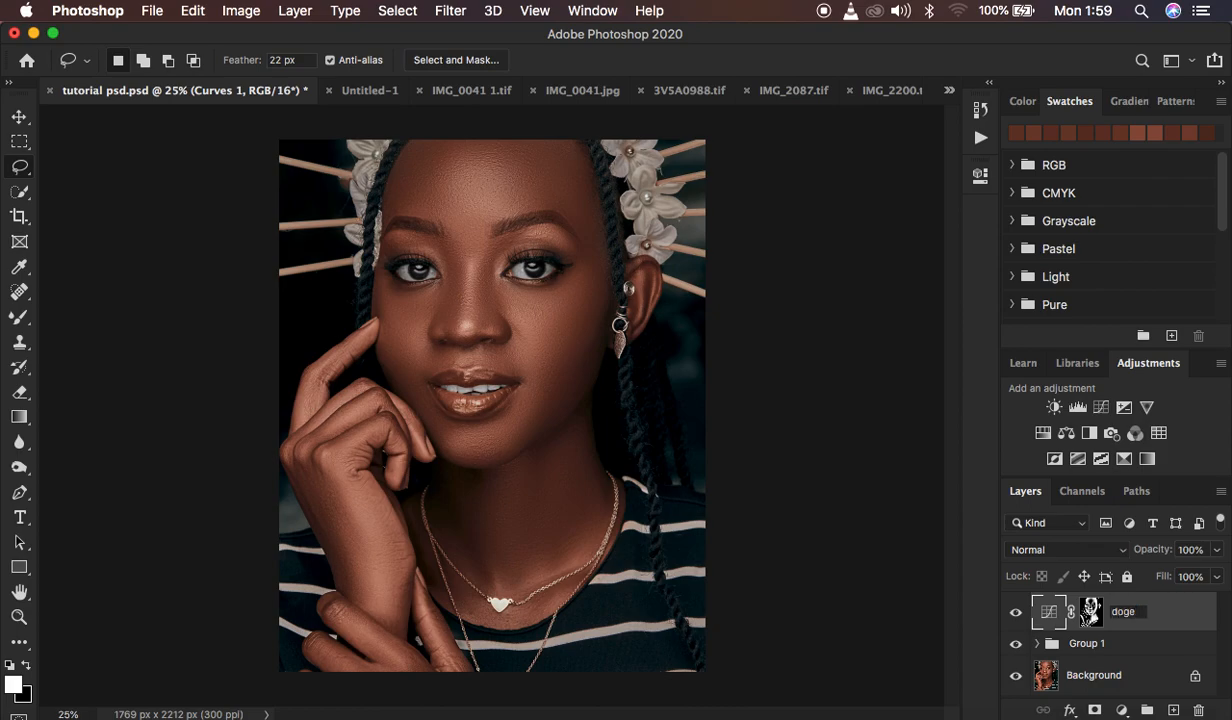
double_click(1123, 611)
text(d)
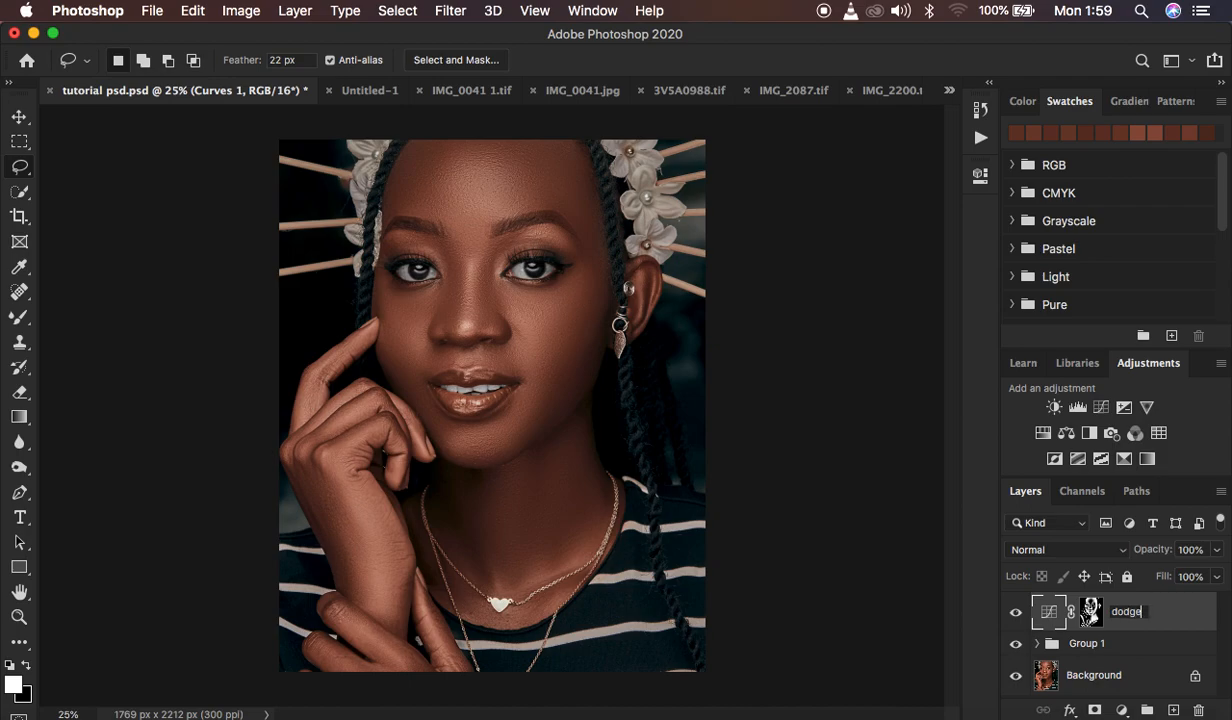
text(/ sh)
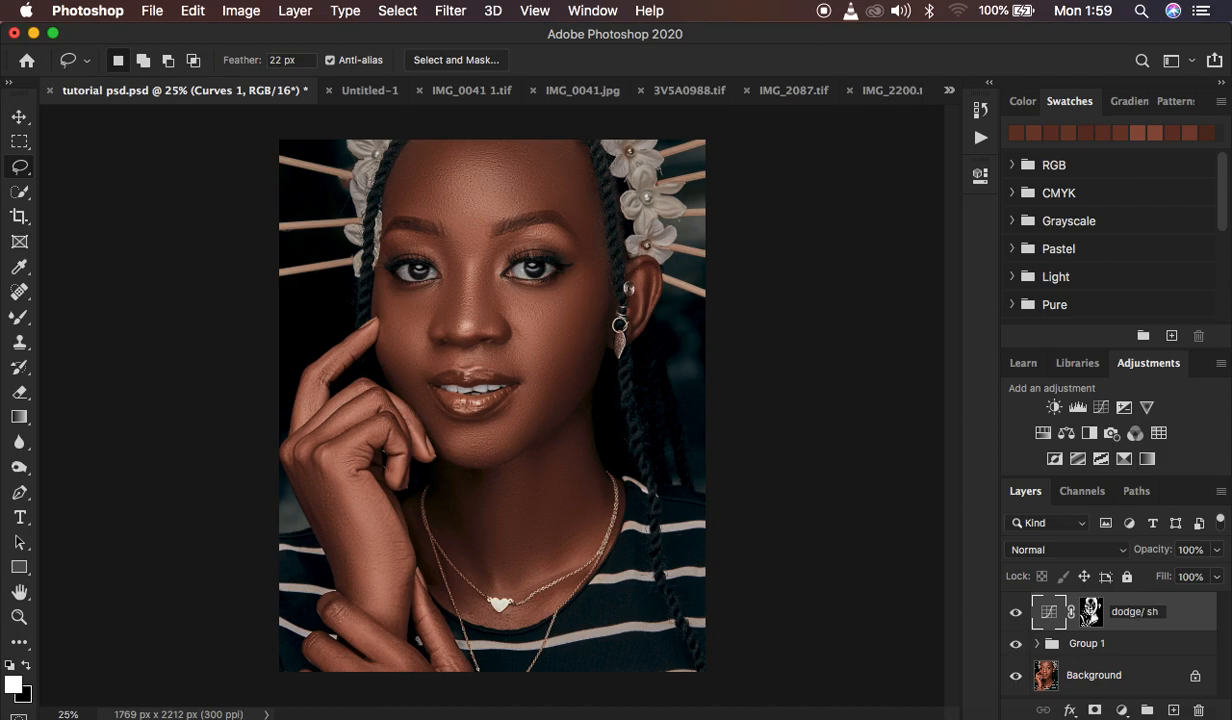
text(a)
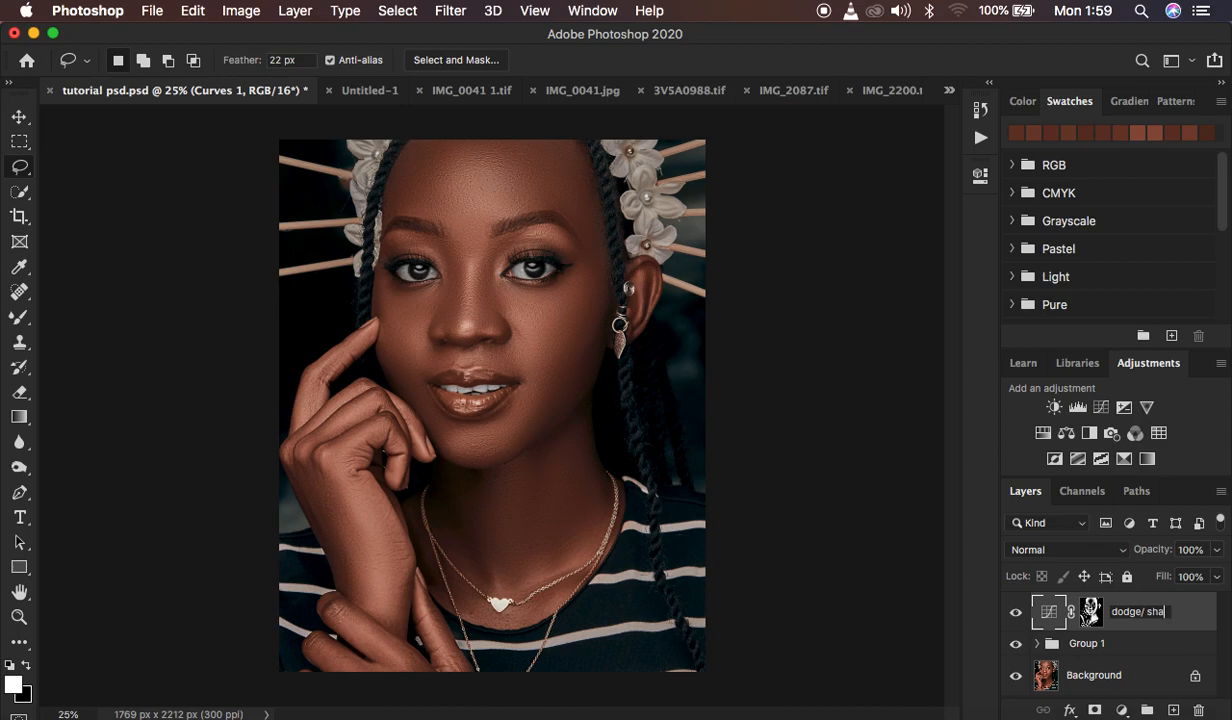
text(dows)
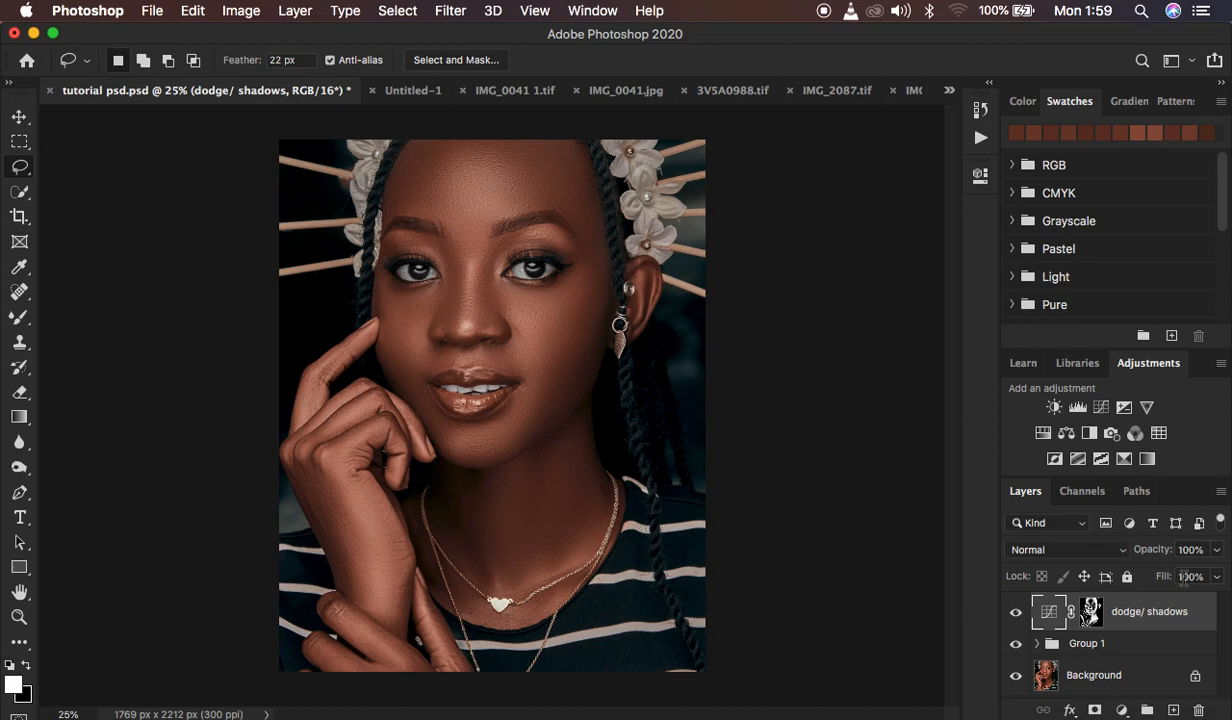
mouse_move(1148, 611)
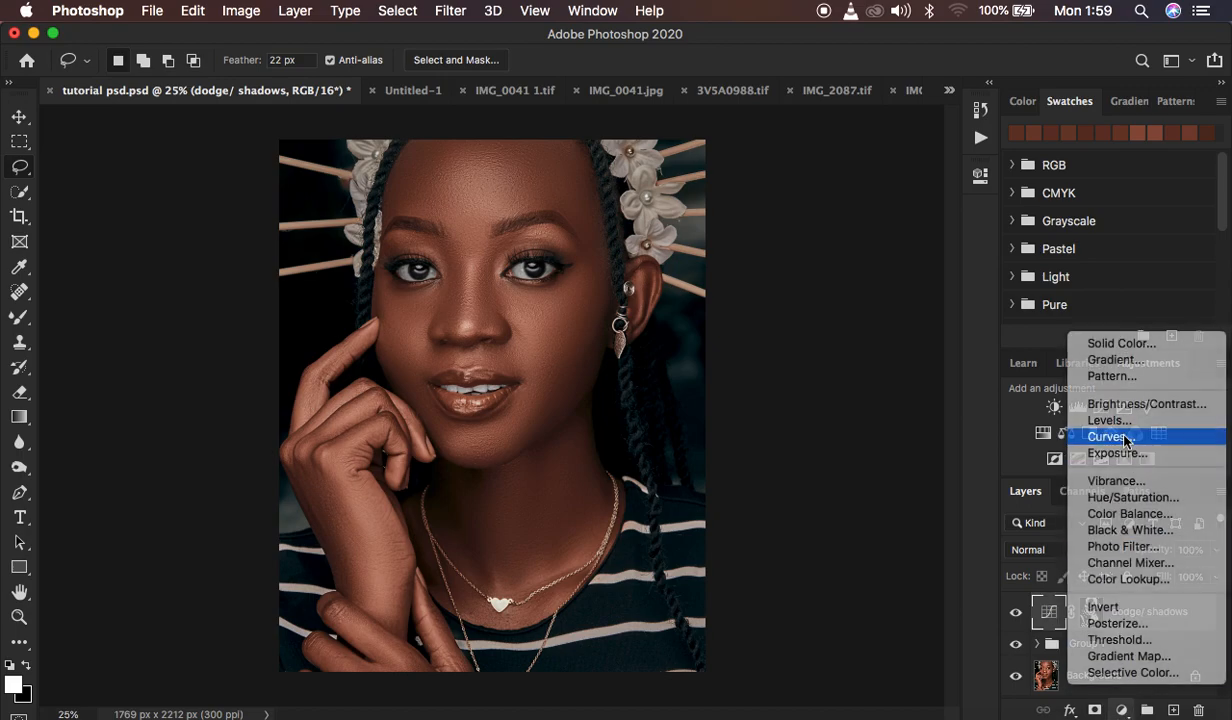
Add a second Curves layer masked by Color Range from a bright face highlight.
click(1109, 436)
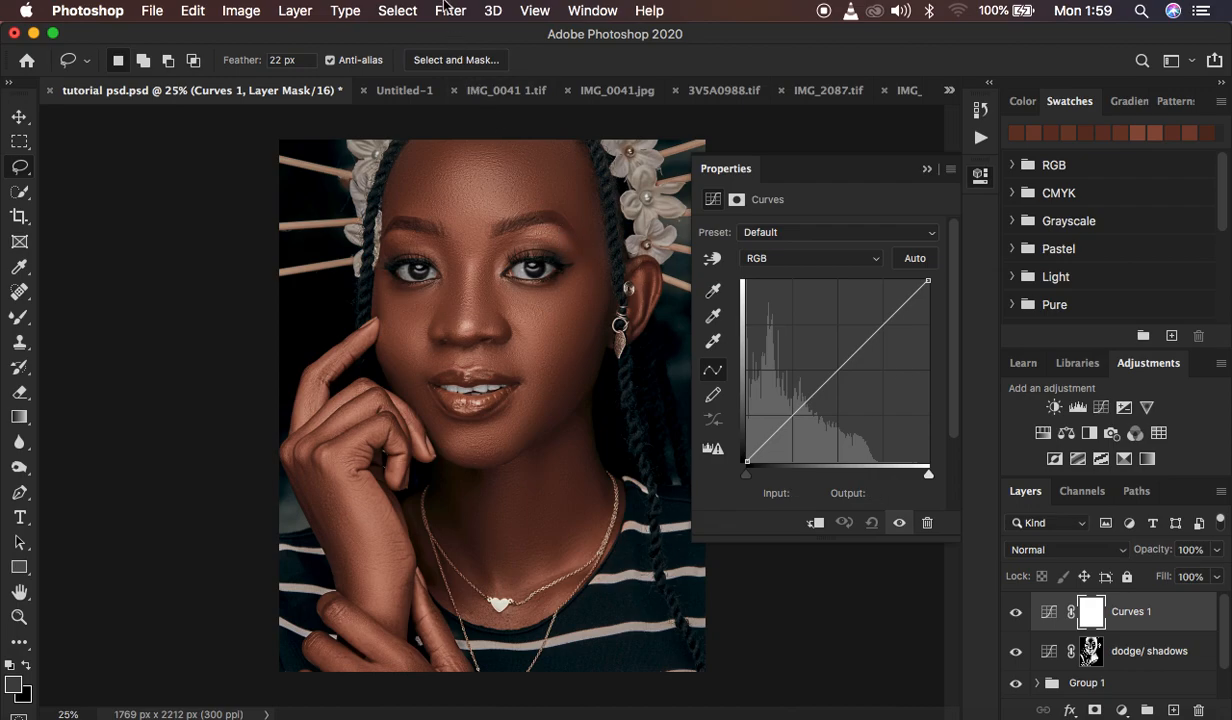
click(397, 11)
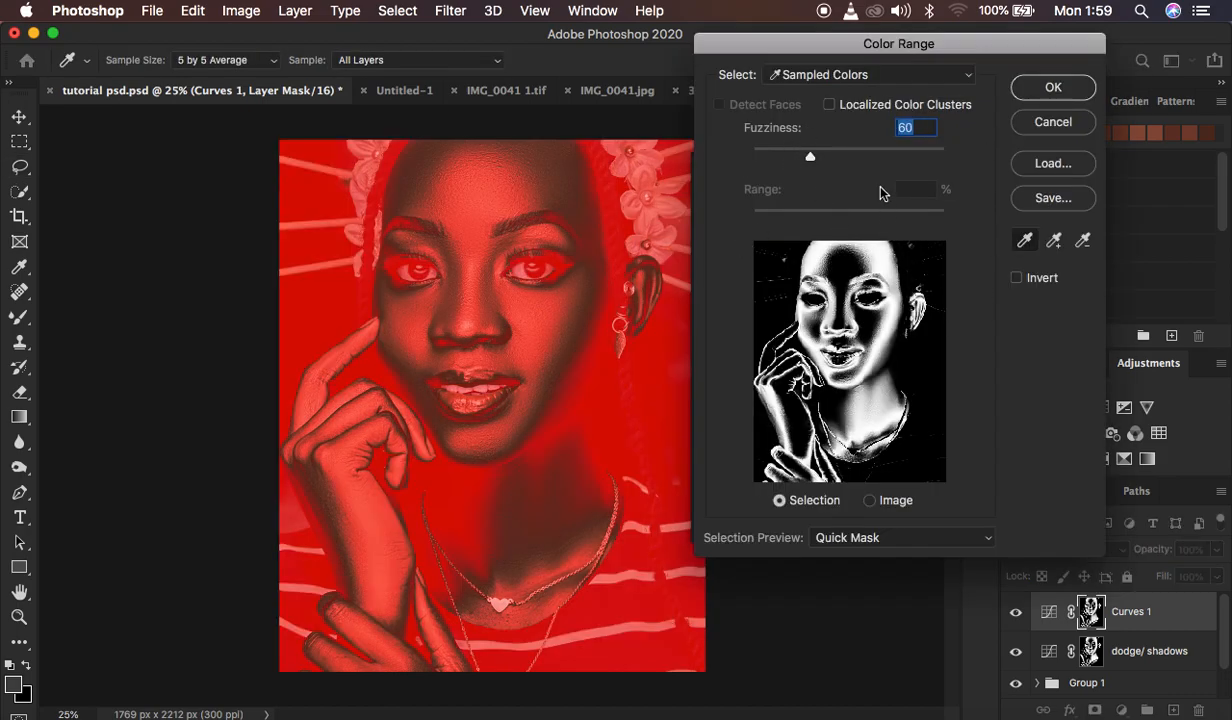
mouse_move(857, 148)
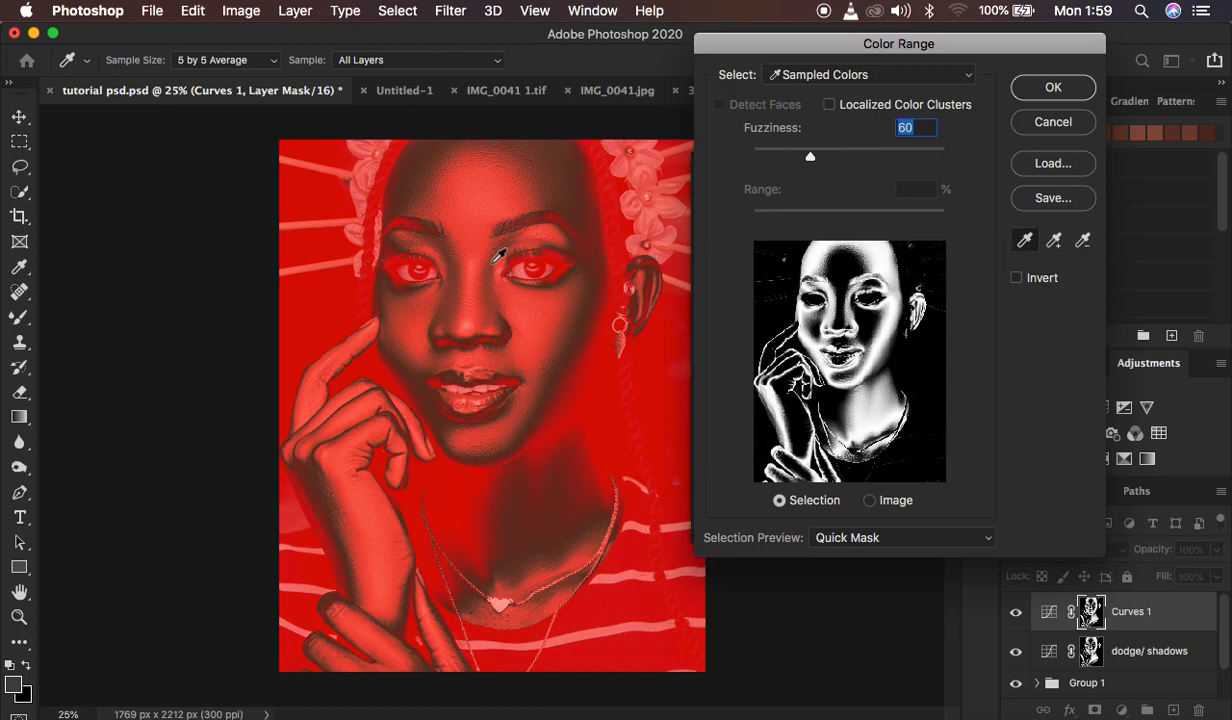
mouse_move(478, 271)
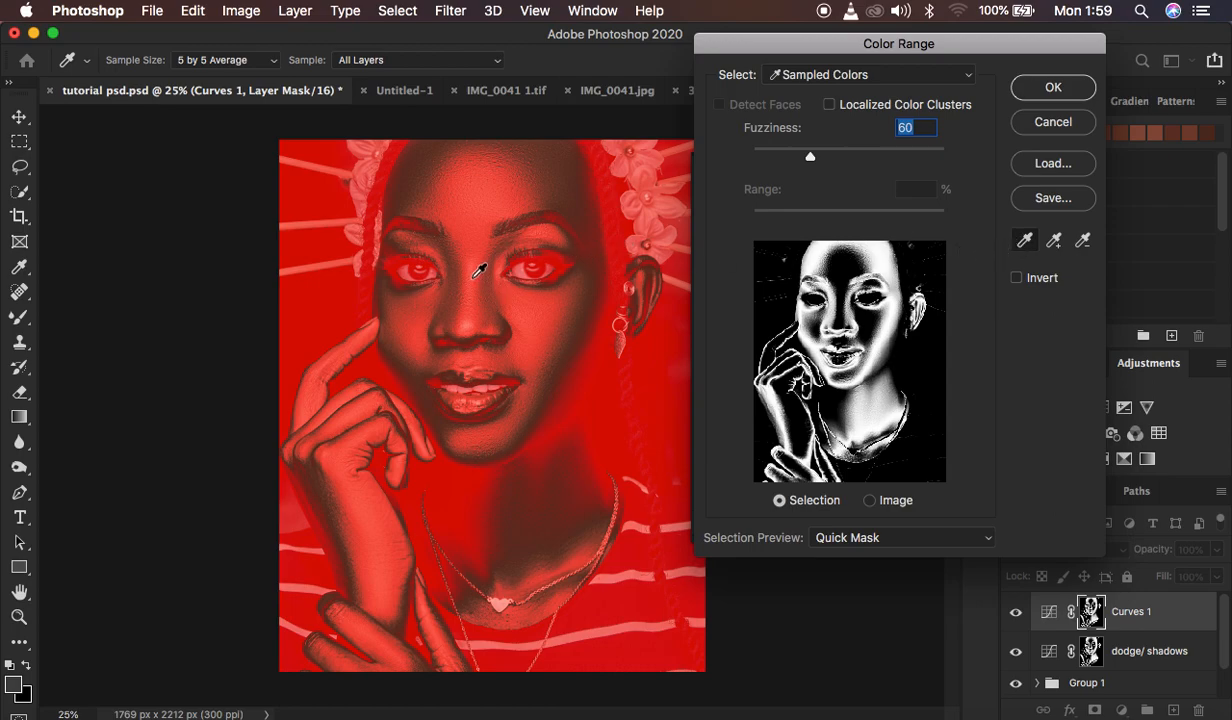
click(478, 271)
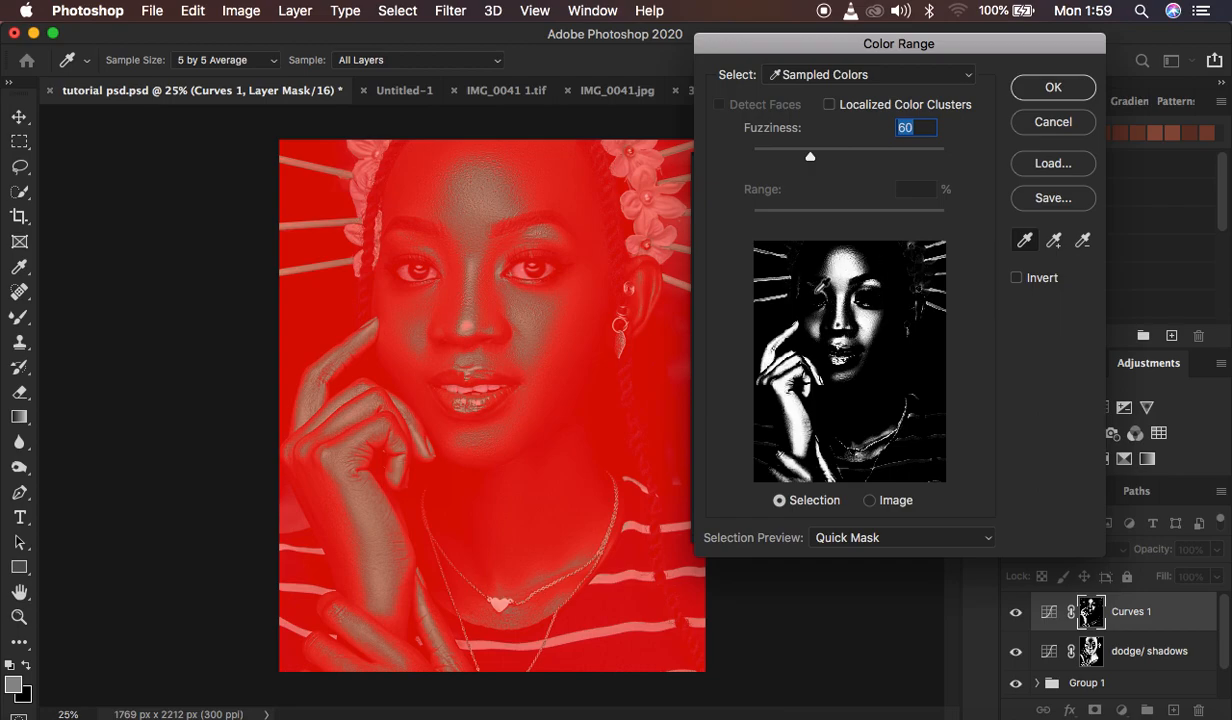
mouse_move(985, 232)
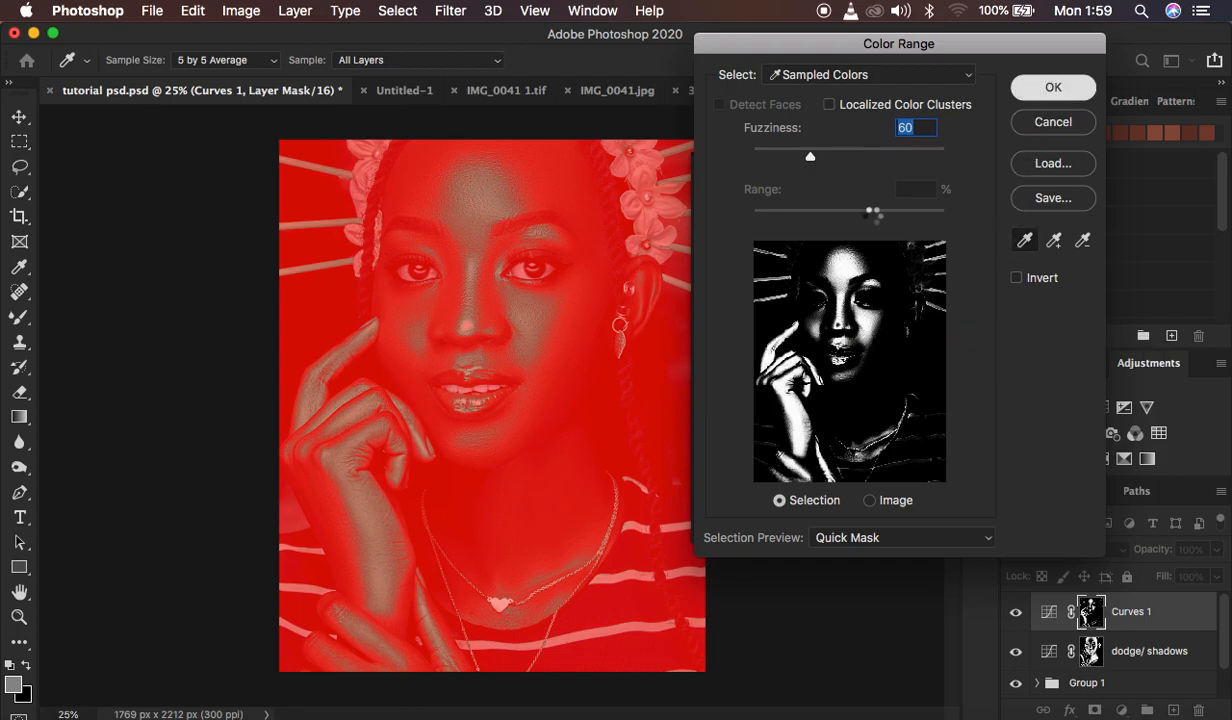
click(1053, 87)
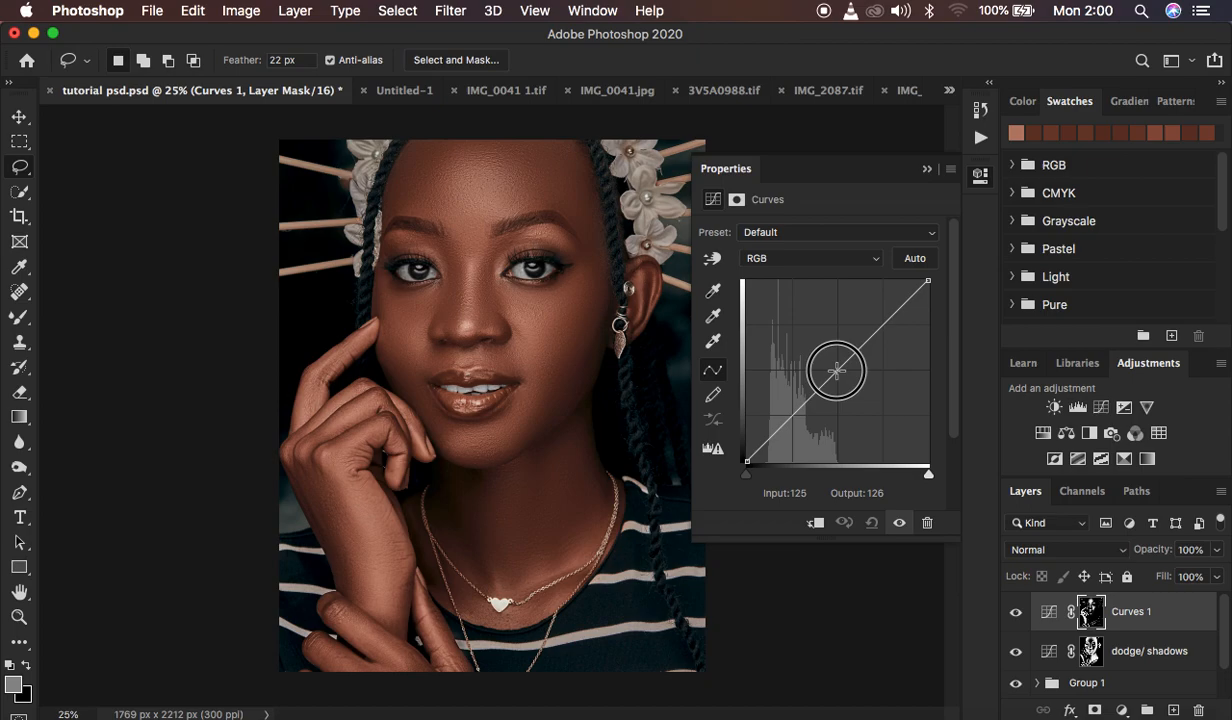
Lift a midtone curve point to about Input 122, Output 136.
drag(835, 370, 837, 367)
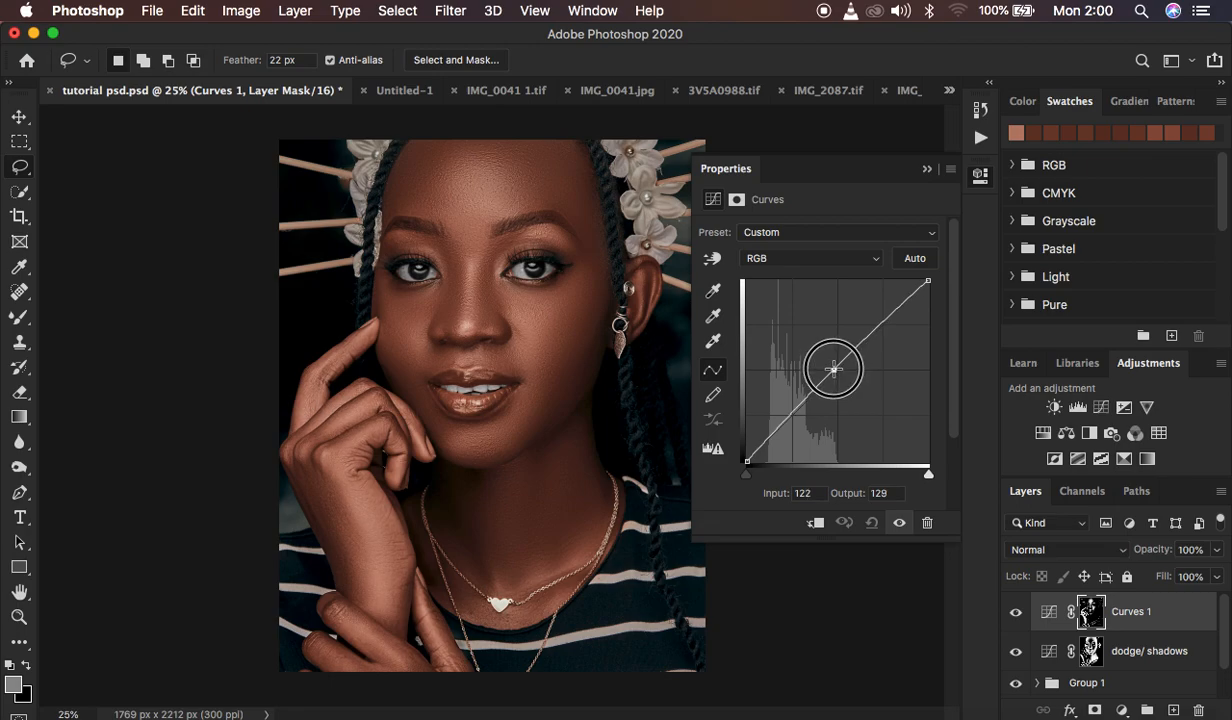
drag(833, 369, 831, 365)
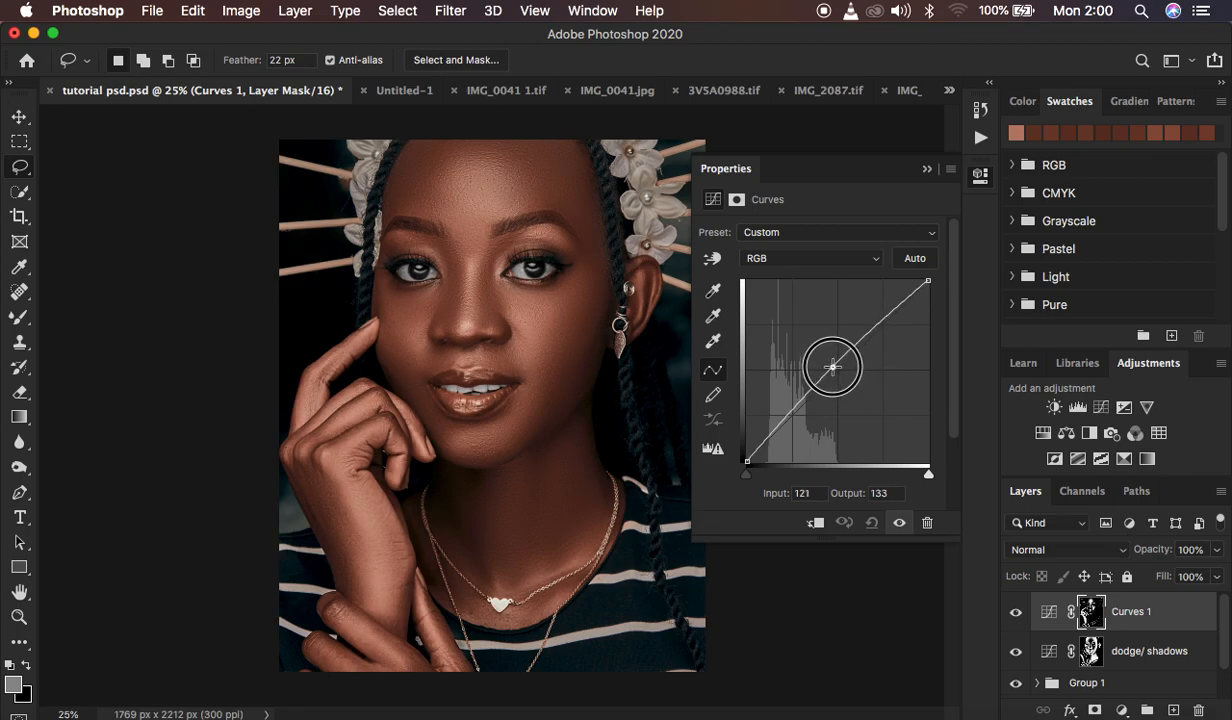
drag(830, 366, 835, 362)
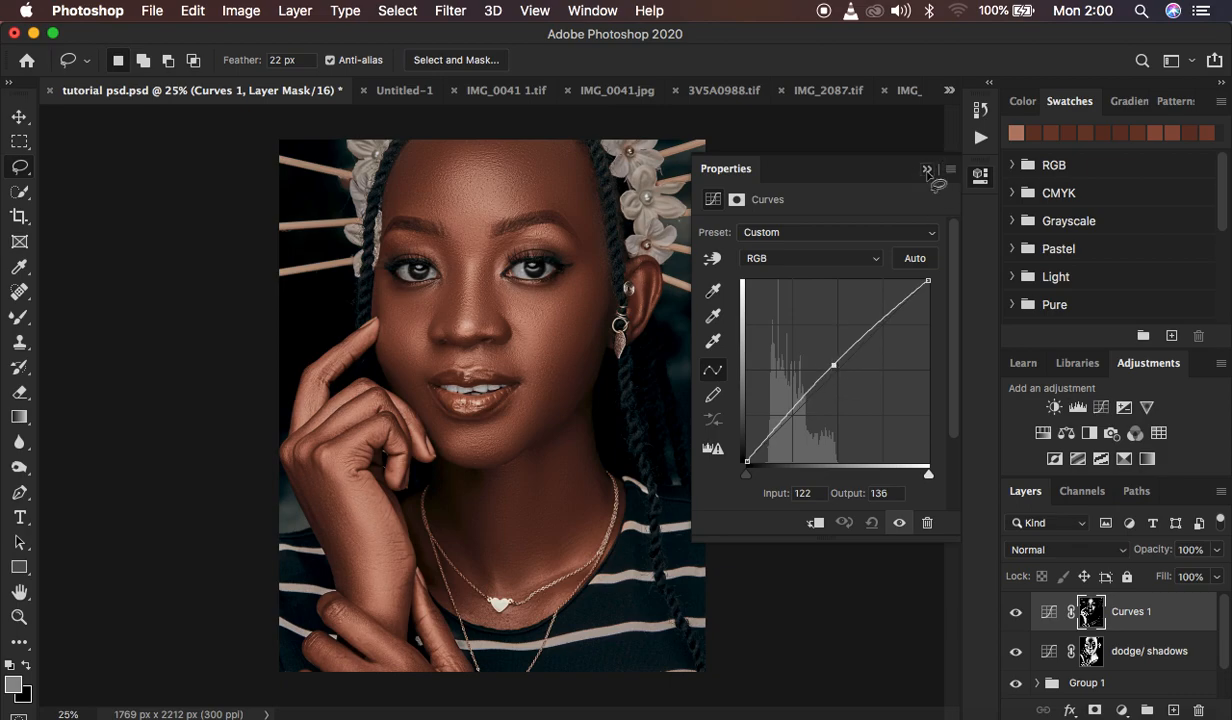
Rename the layers 'dodge/highlights' on top and 'burn/ shadows' beneath.
double_click(1131, 611)
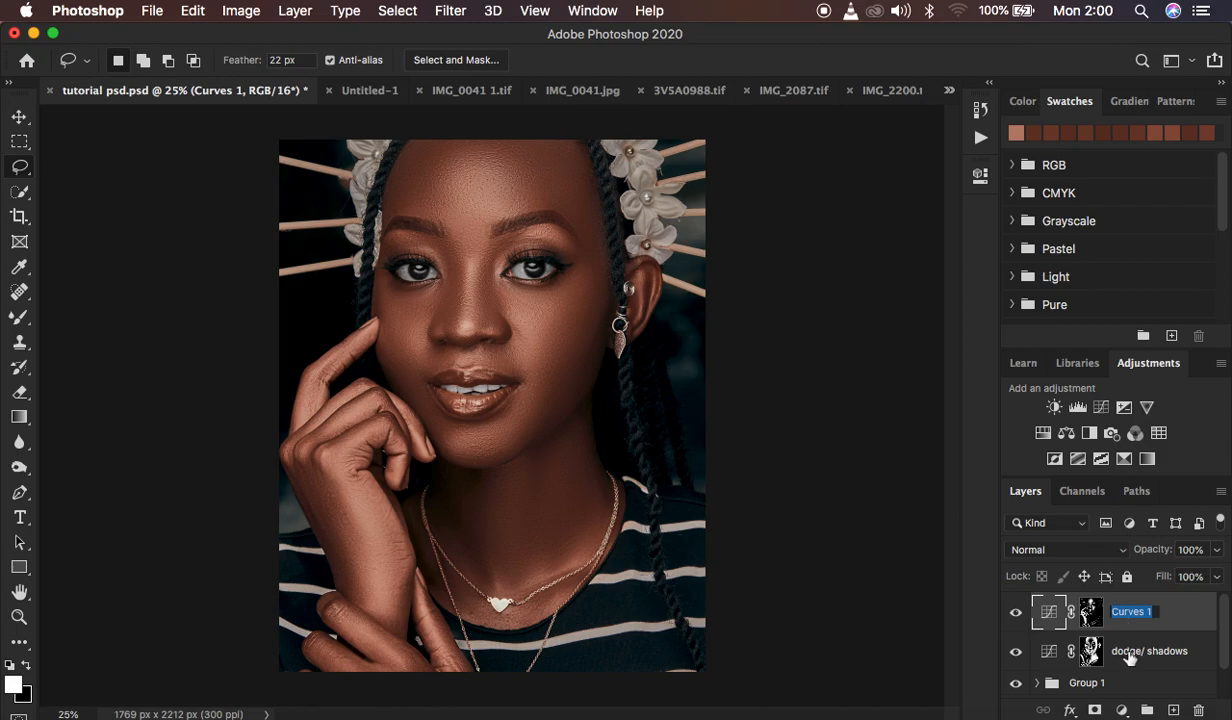
click(1149, 651)
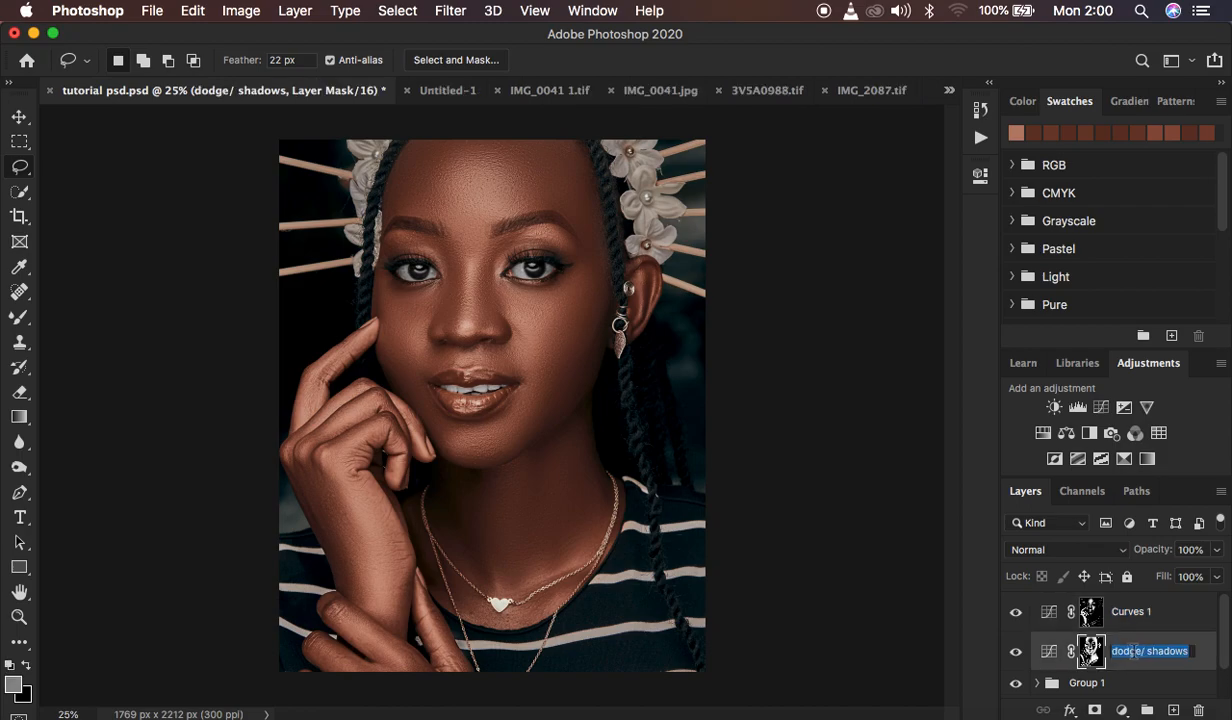
click(1118, 656)
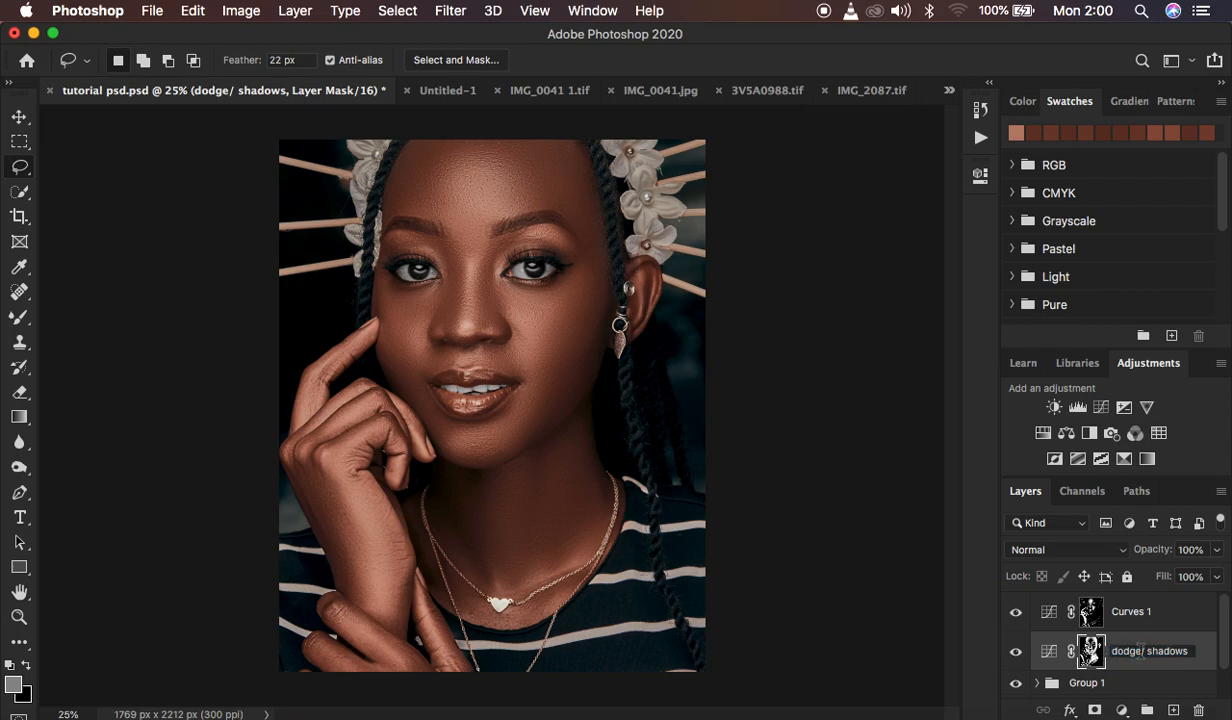
double_click(1150, 651)
text(dodge)
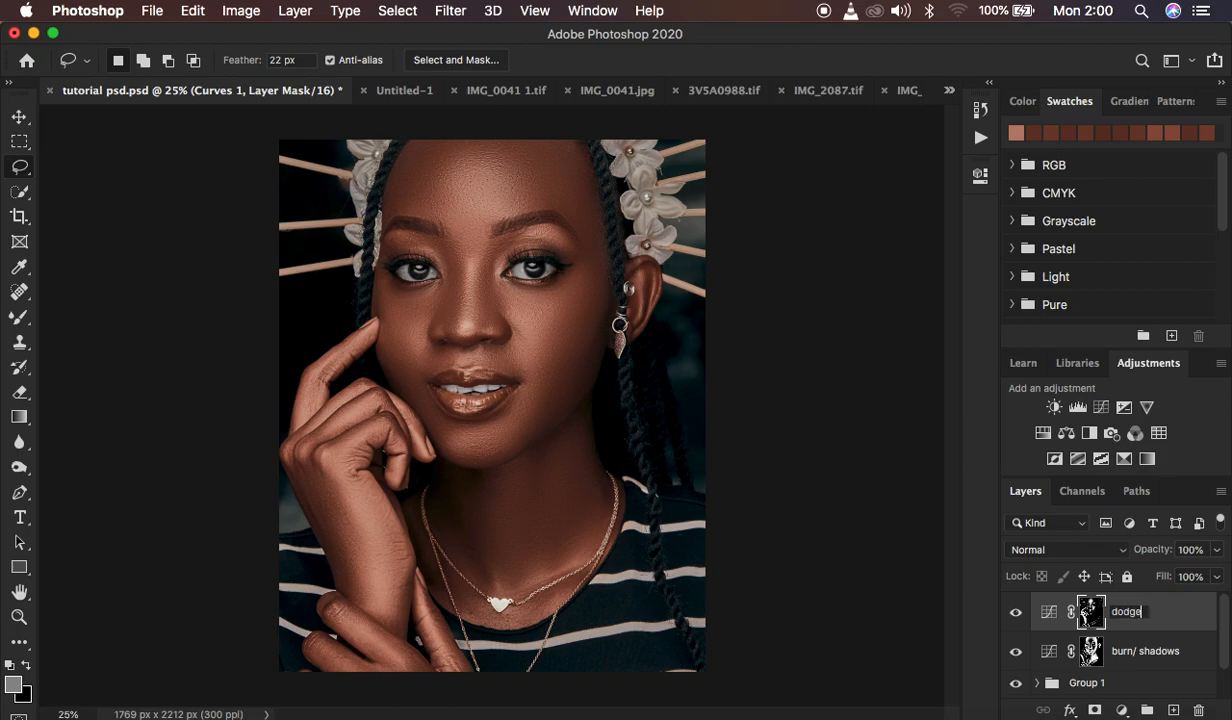
text(/highlights)
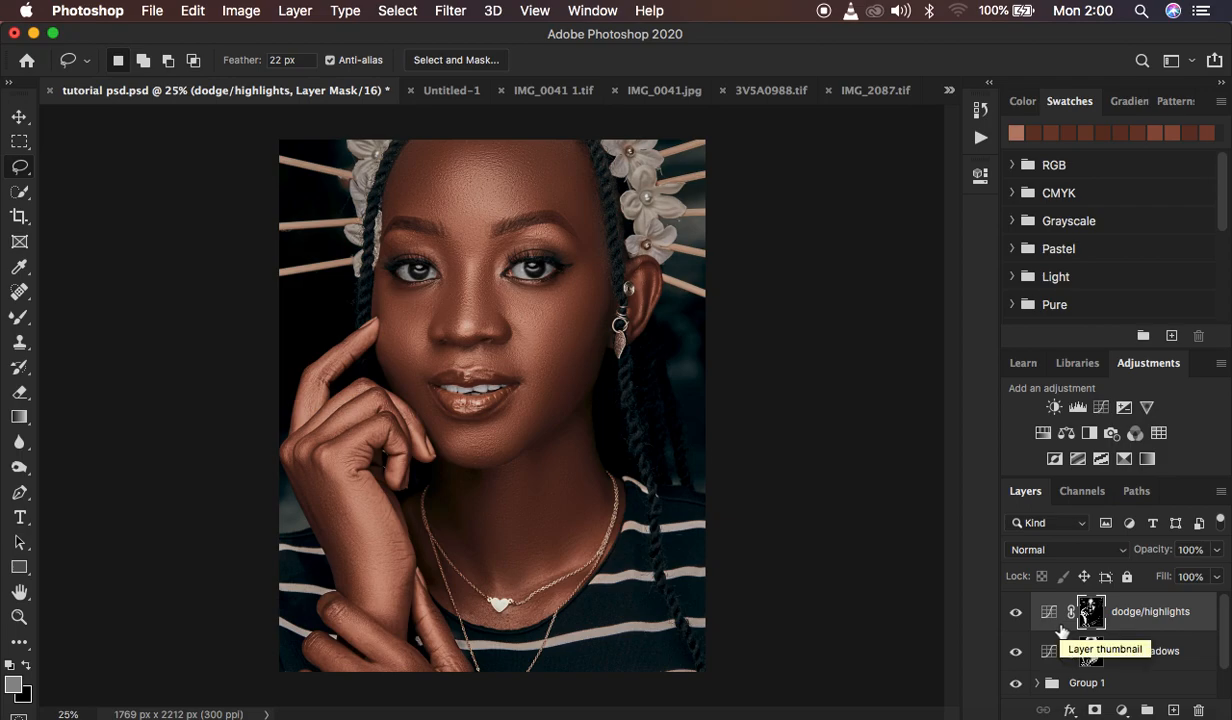
mouse_move(1078, 628)
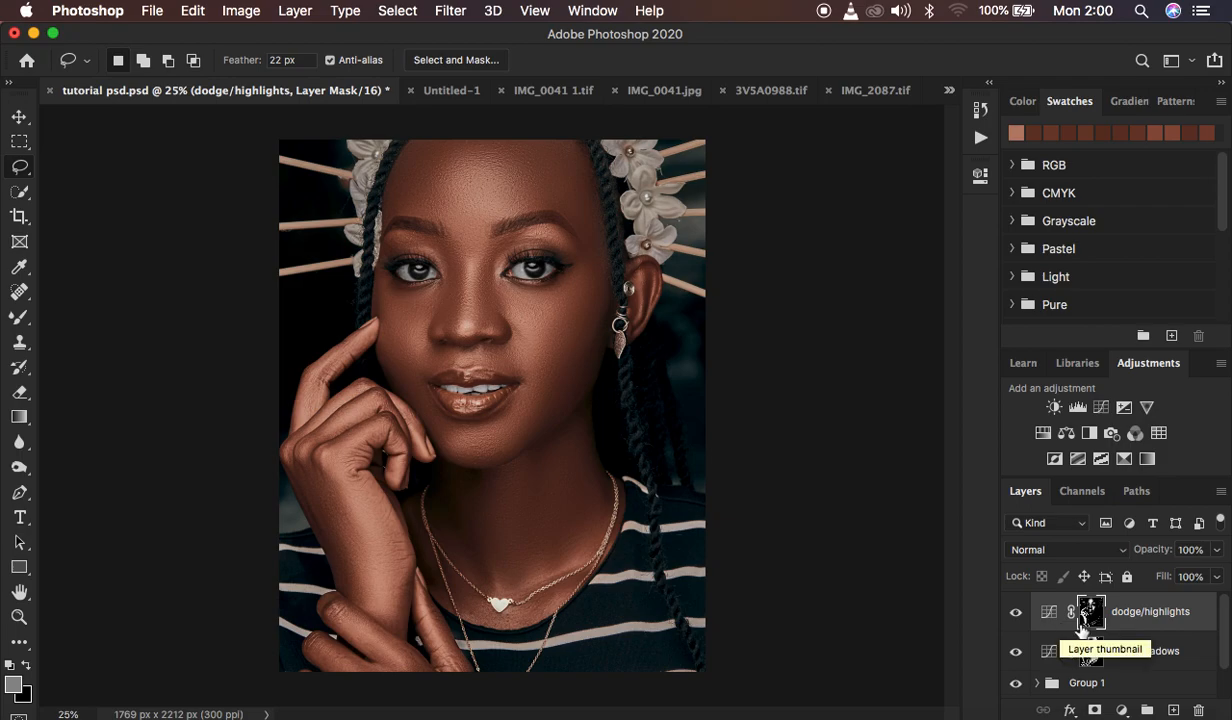
drag(1158, 549, 1137, 549)
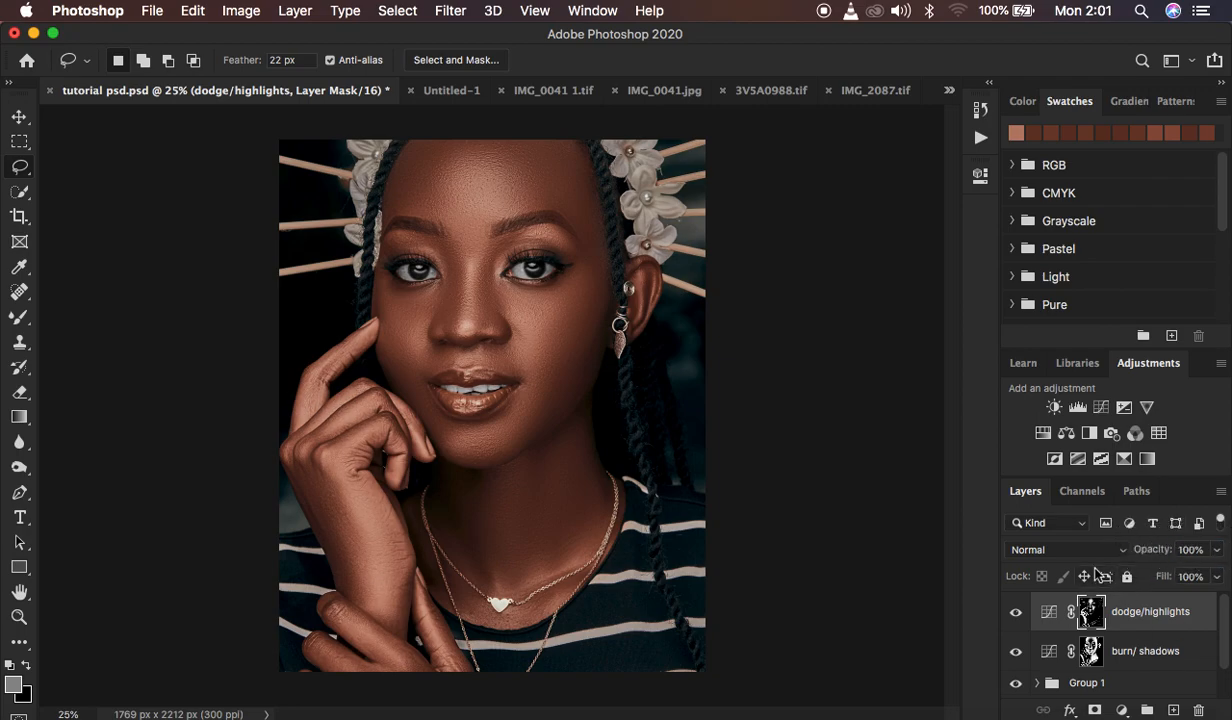
mouse_move(1104, 576)
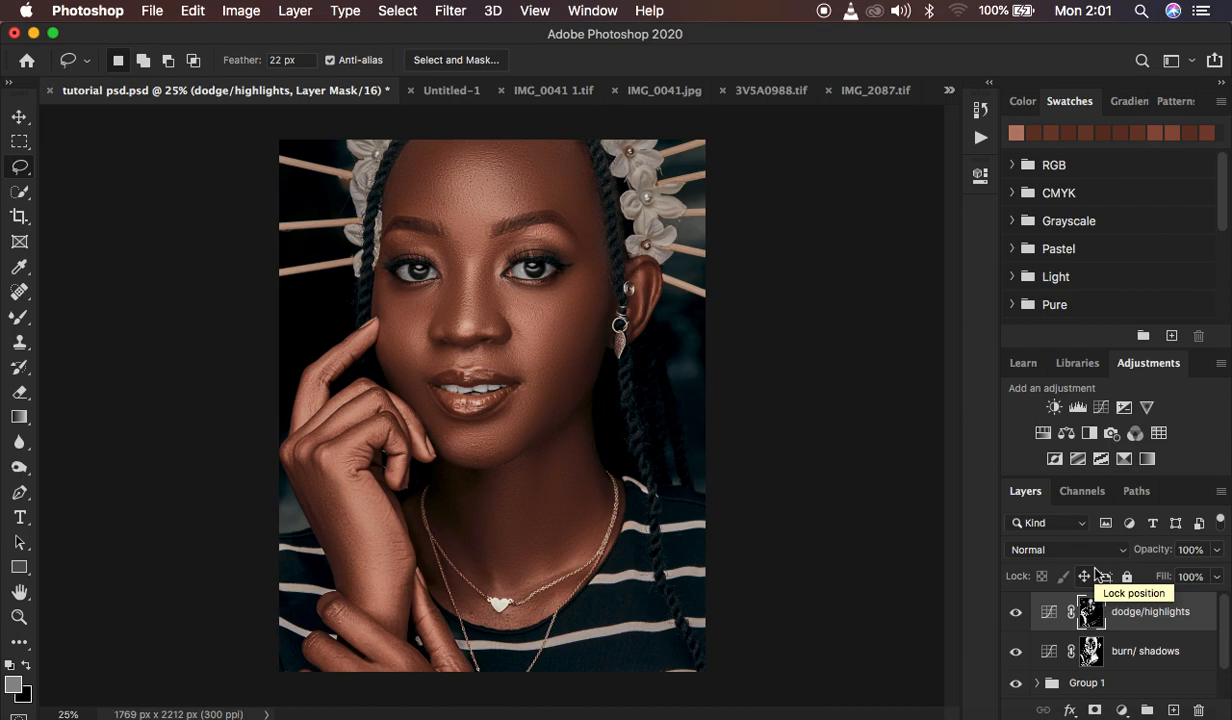
Set the burn/ shadows layer to Luminosity blending and also select dodge/highlights.
click(1065, 549)
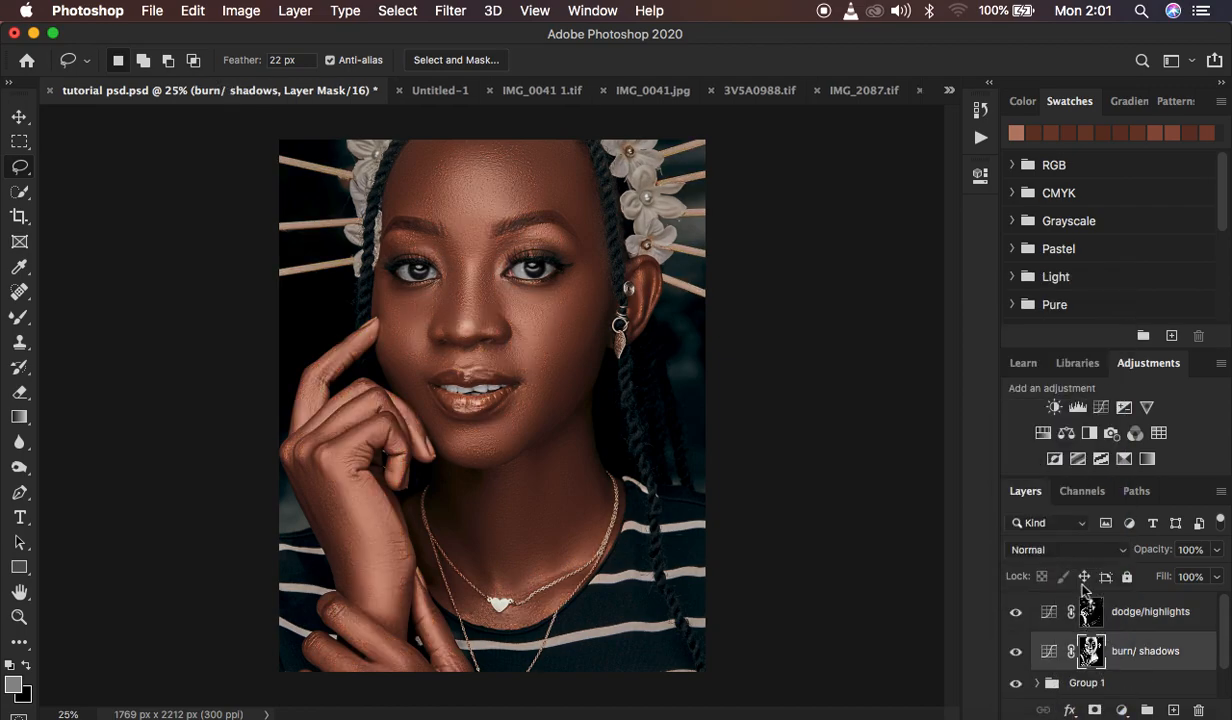
click(1065, 549)
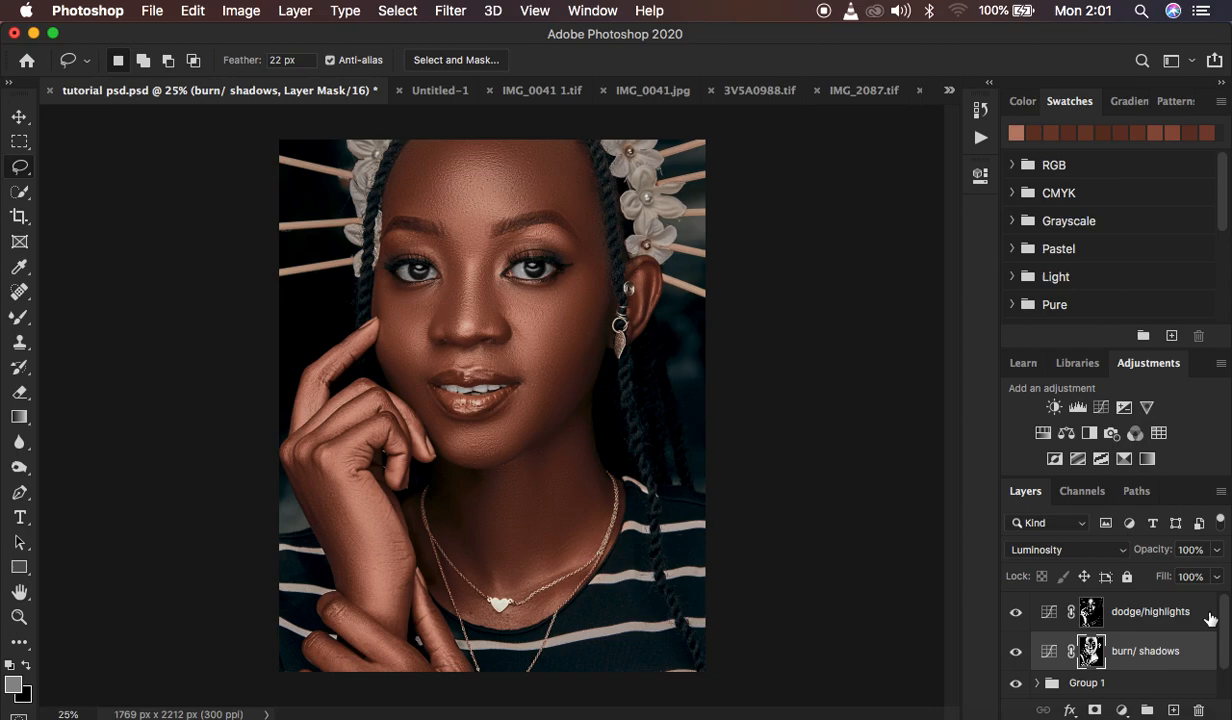
click(1150, 611)
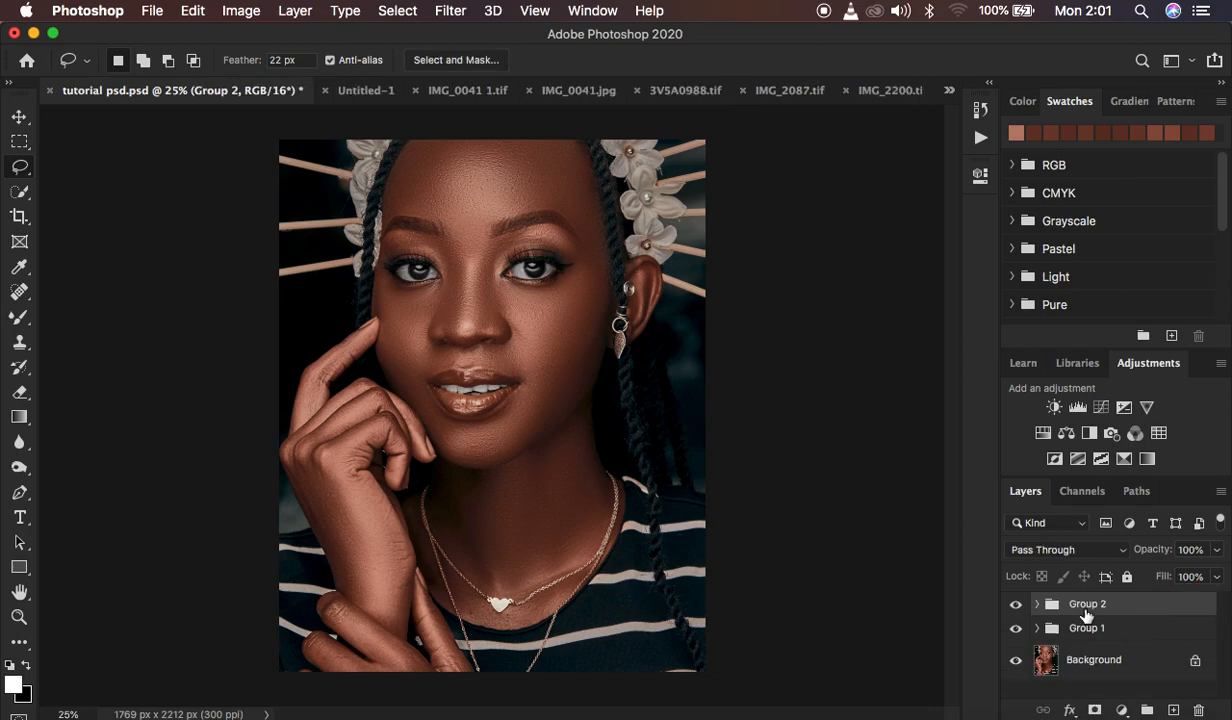
Rename the new group 'glow' and toggle its visibility to compare the portrait.
double_click(1087, 603)
text(glow)
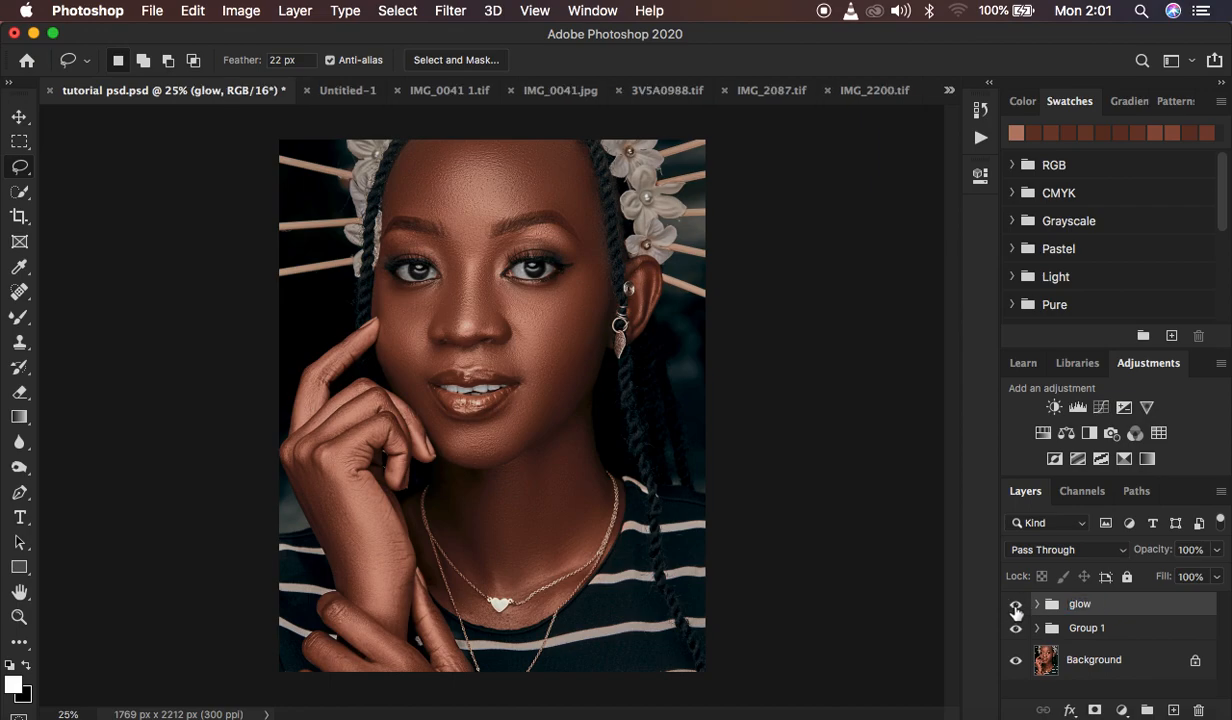
click(1016, 603)
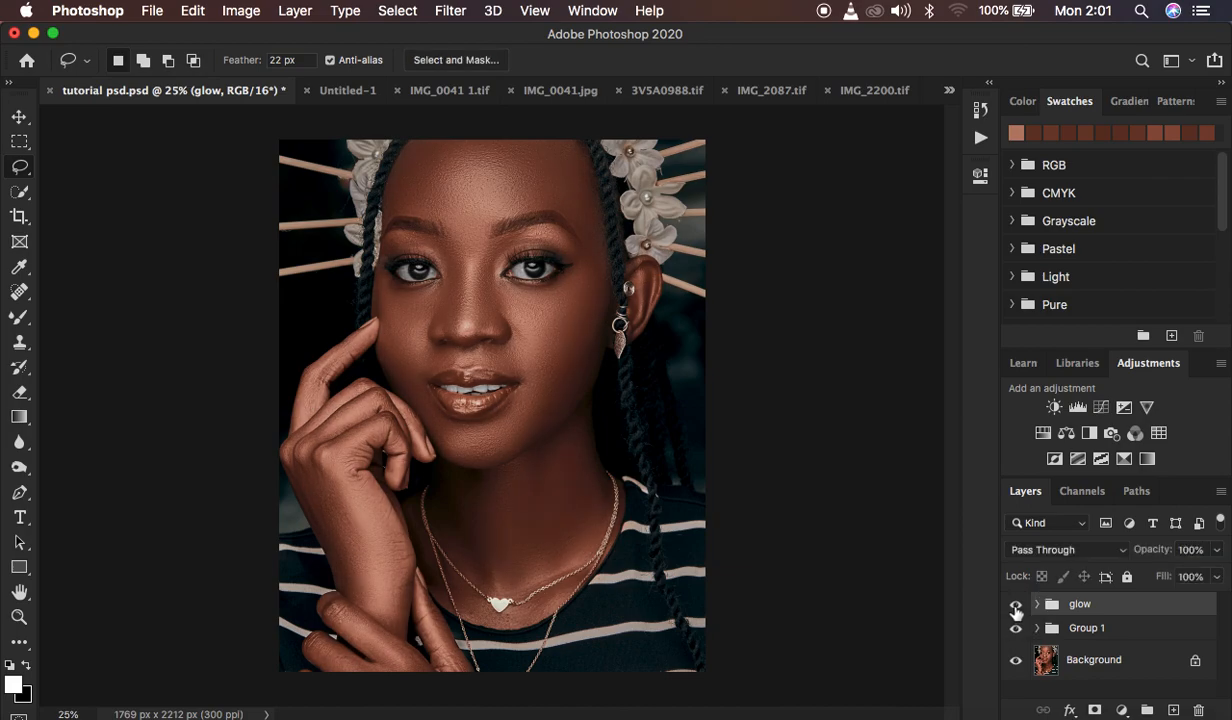
click(1016, 603)
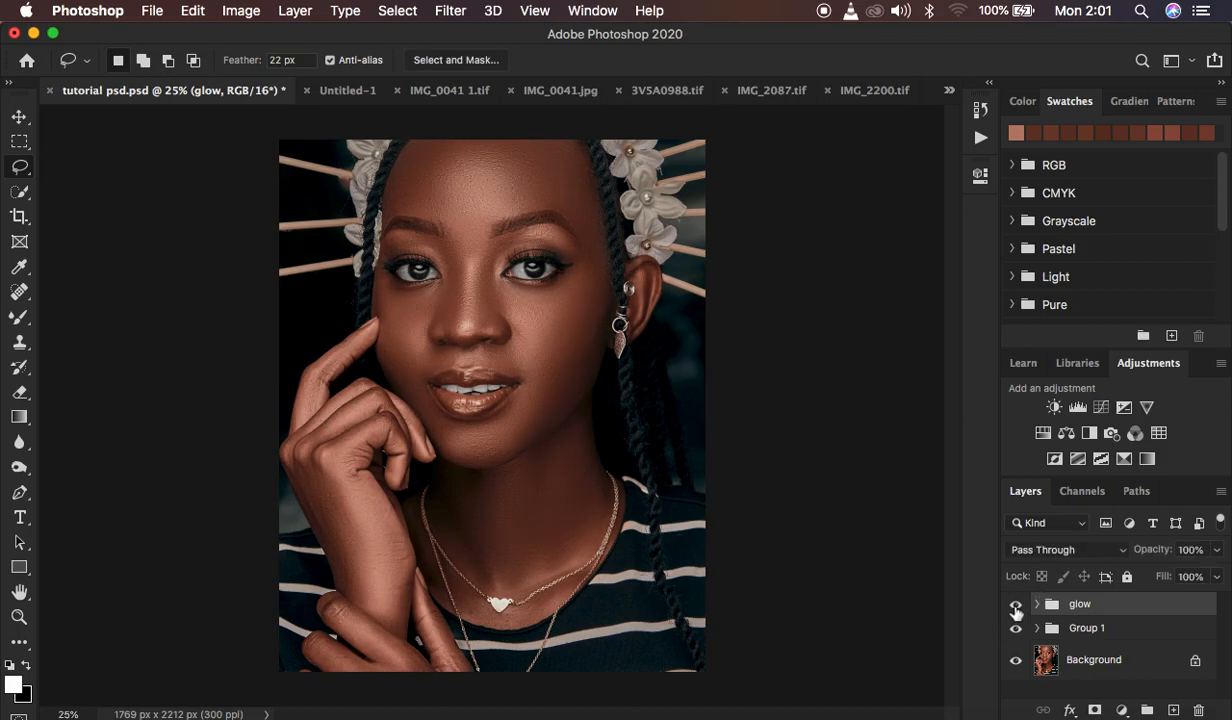
click(1016, 604)
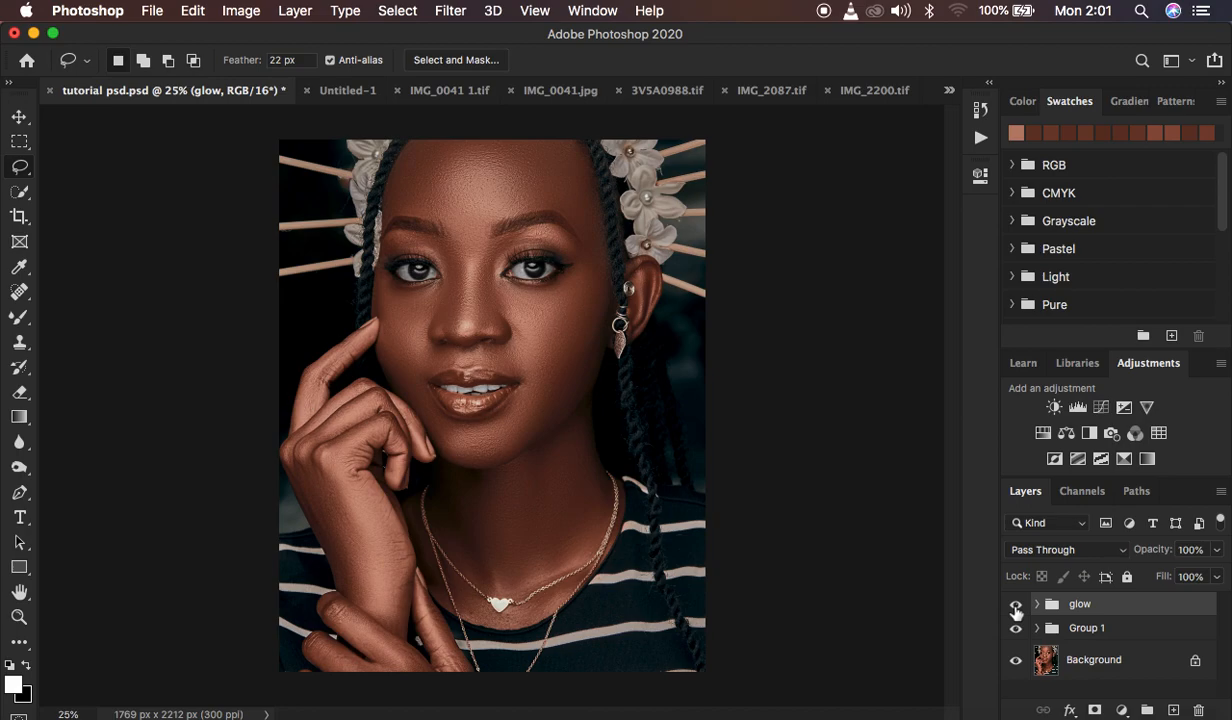